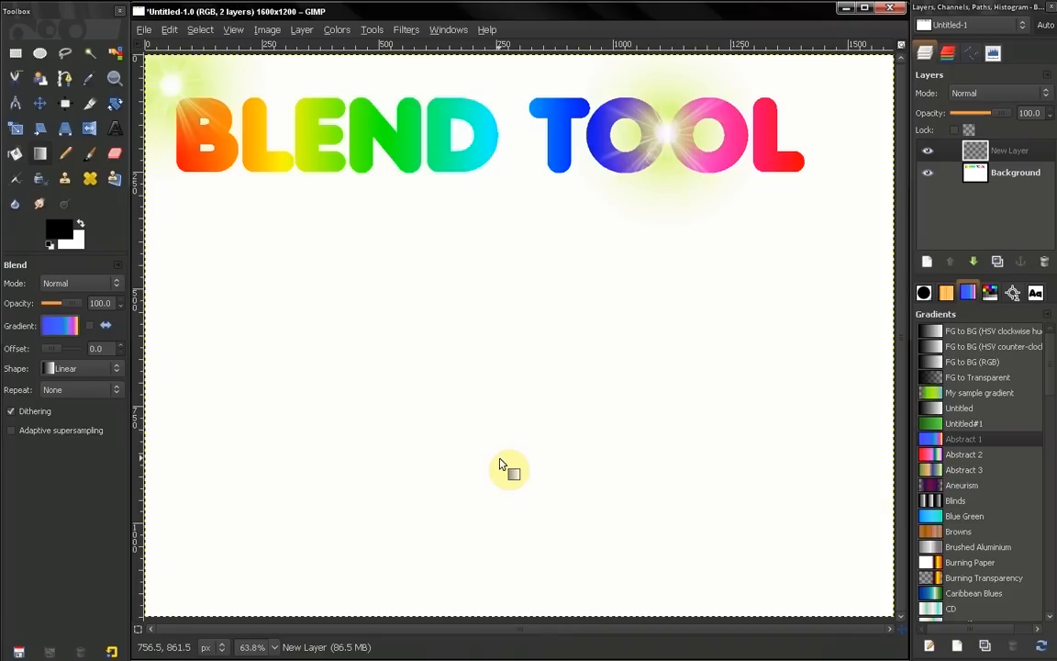
pyautogui.moveTo(447, 422)
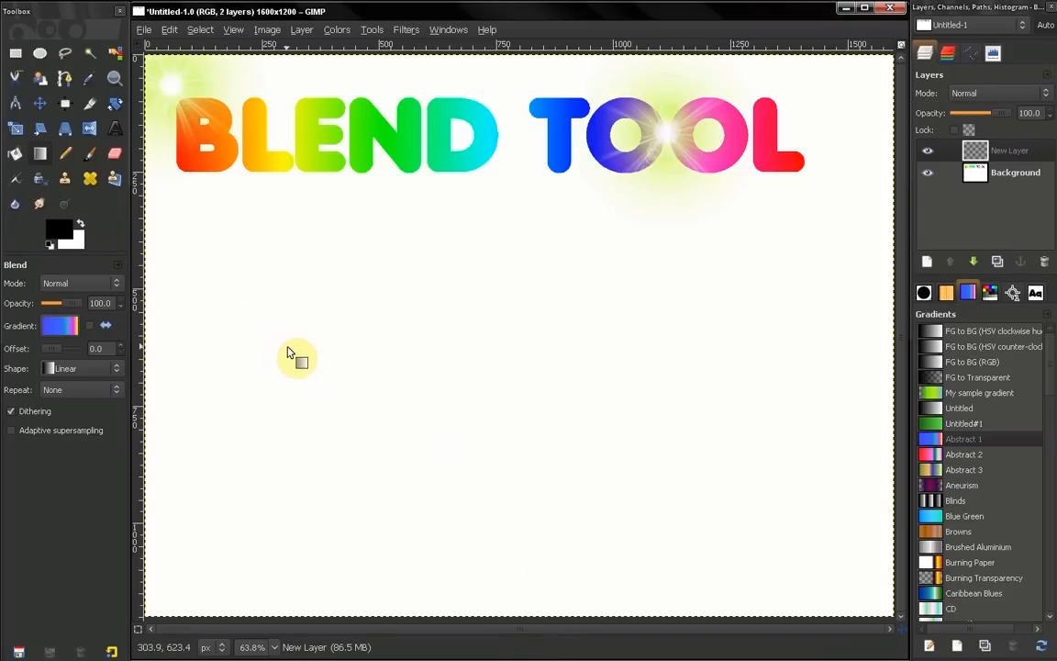
# Try a translucent diagonal gradient at about 60 opacity, then select a rectangle below the title
pyautogui.moveTo(91, 303); pyautogui.dragTo(64, 303)
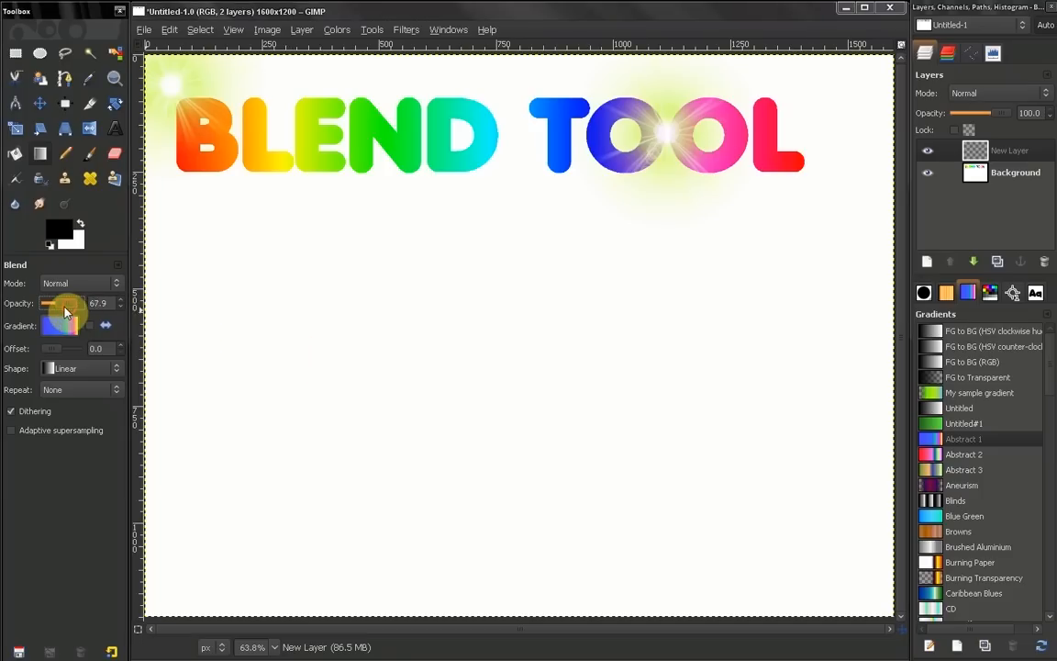
pyautogui.moveTo(191, 506); pyautogui.dragTo(494, 338)
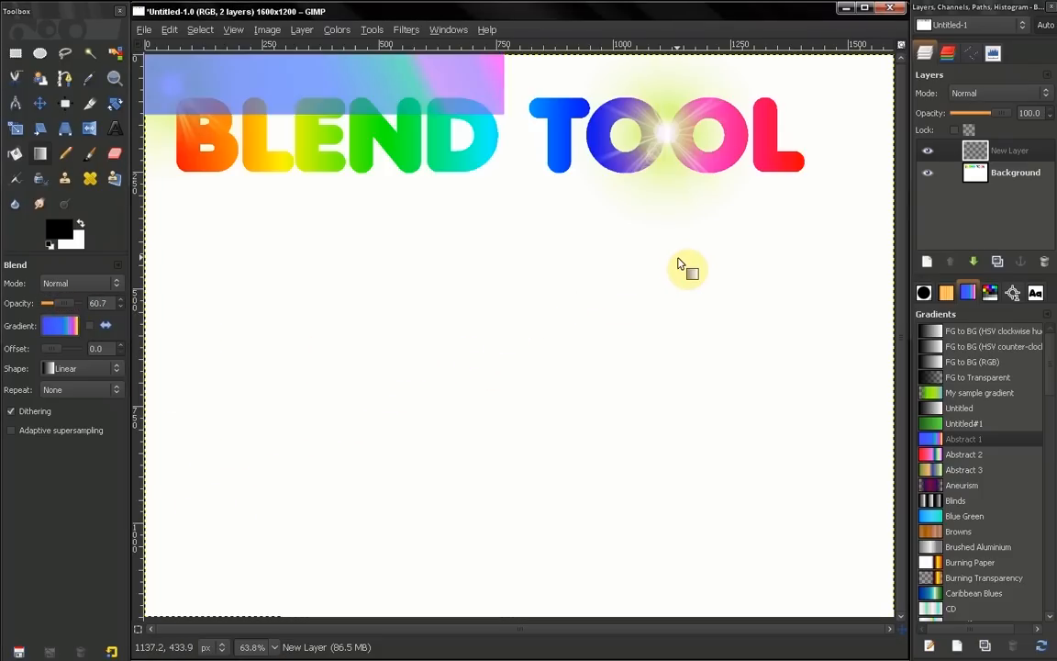
pyautogui.moveTo(686, 270); pyautogui.dragTo(353, 415)
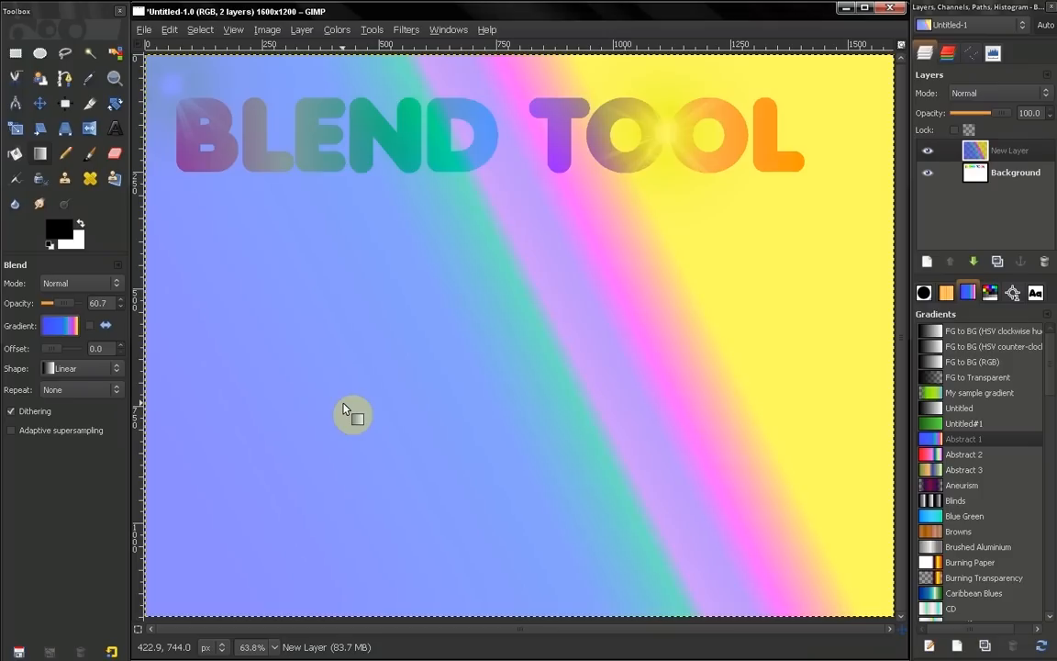
pyautogui.moveTo(769, 192)
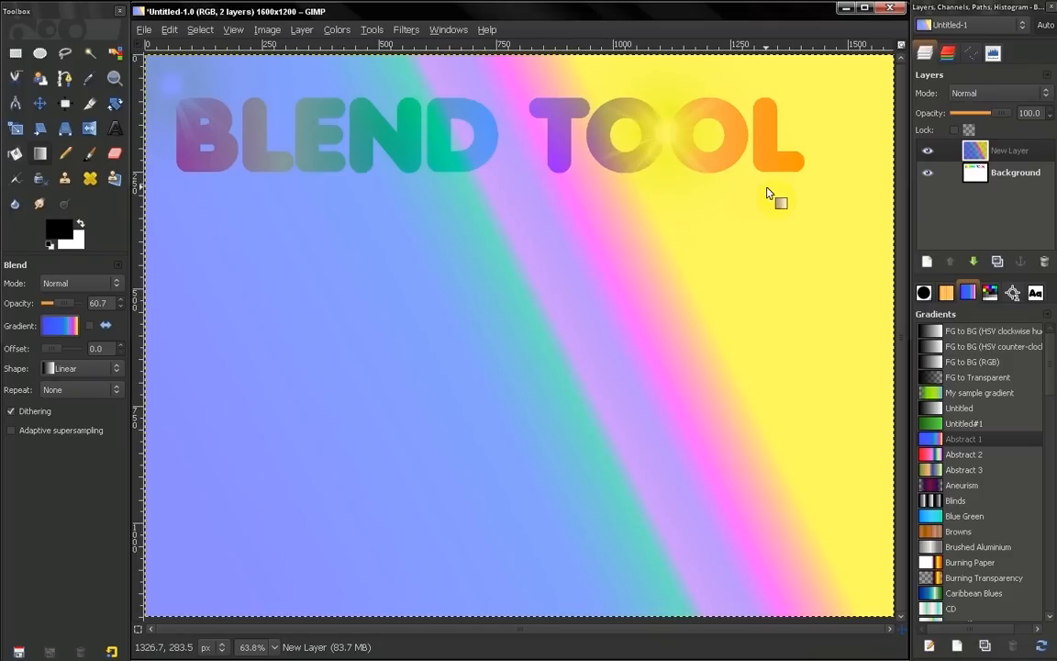
pyautogui.moveTo(604, 314)
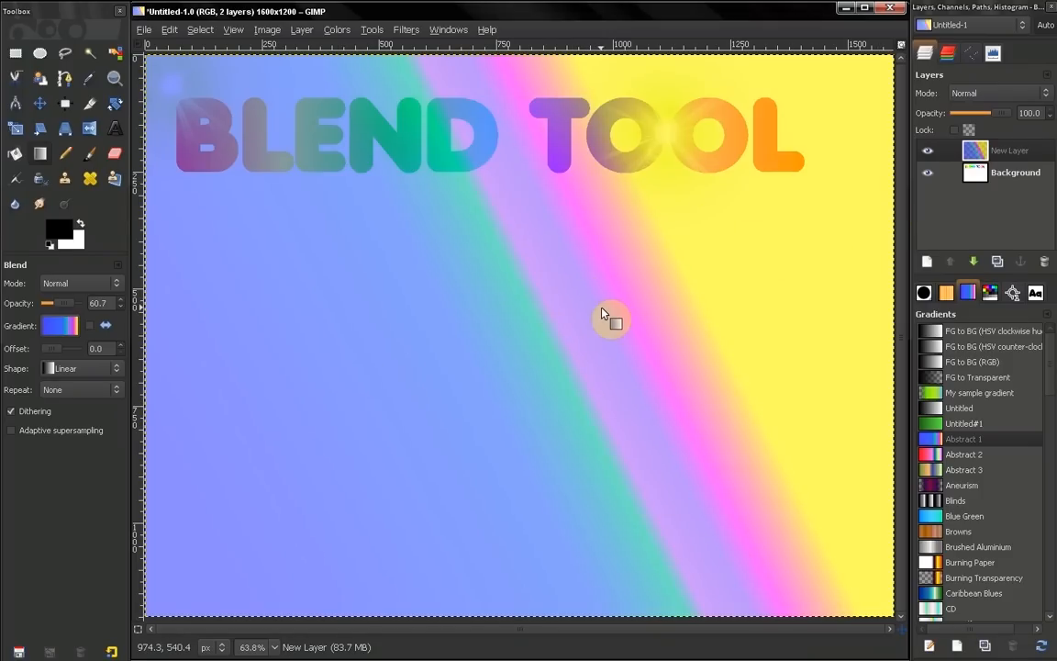
pyautogui.moveTo(562, 275)
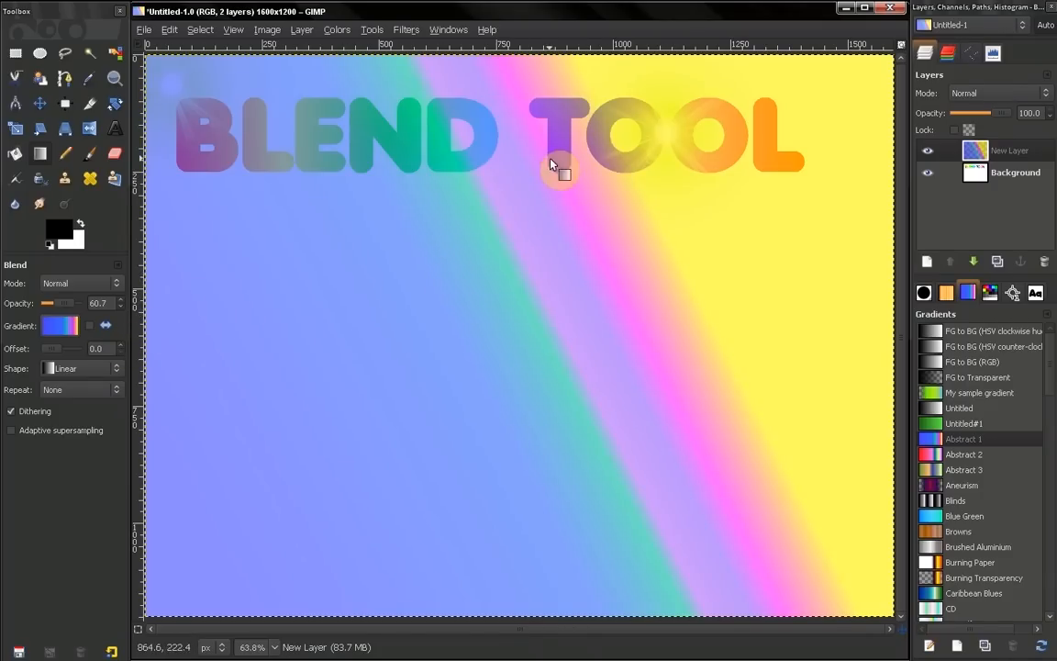
pyautogui.moveTo(59, 306)
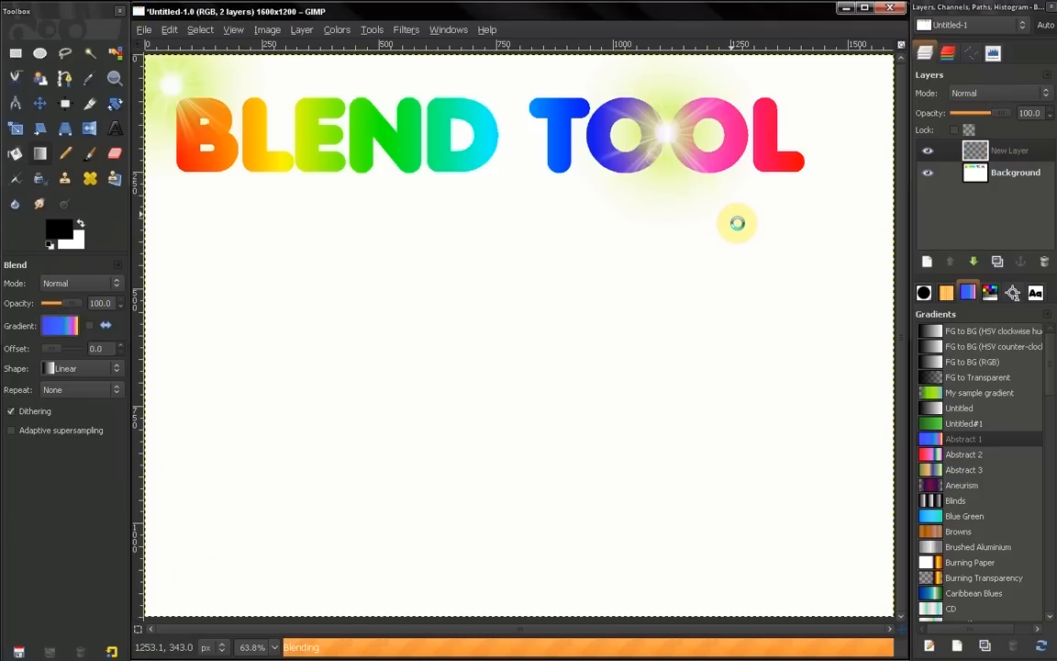
pyautogui.moveTo(737, 223); pyautogui.dragTo(508, 333)
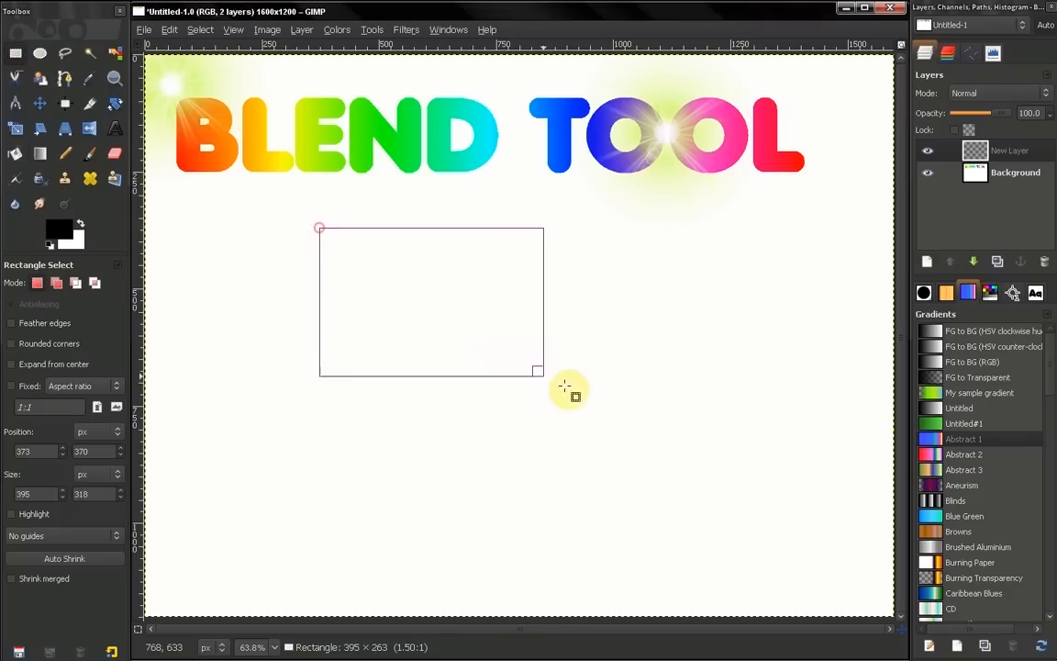
pyautogui.click(40, 155)
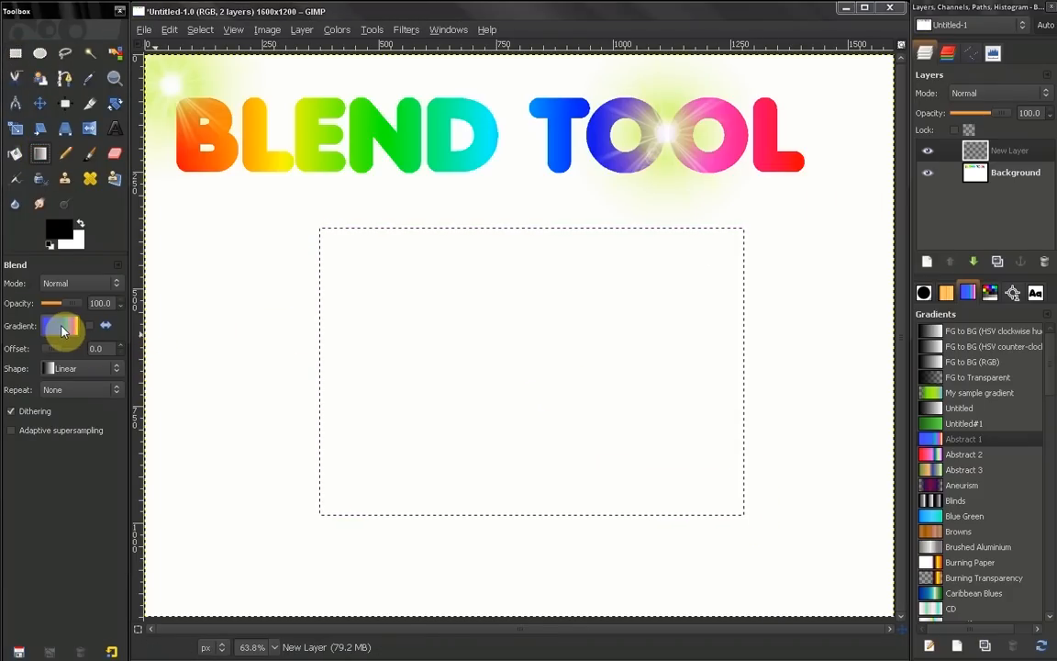
pyautogui.click(62, 326)
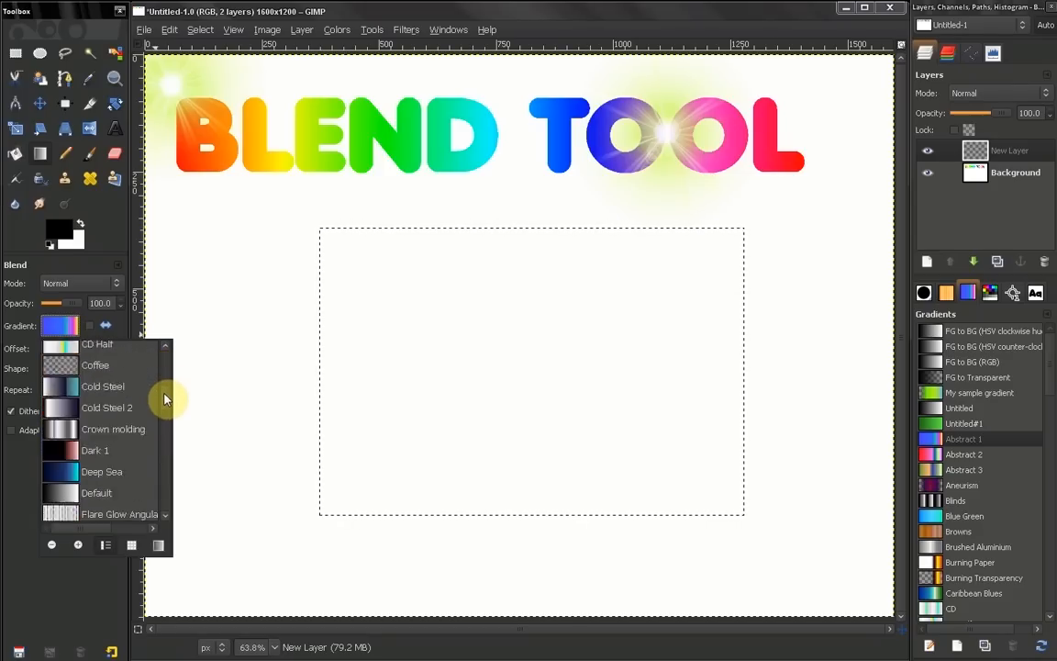
pyautogui.scroll(-3)
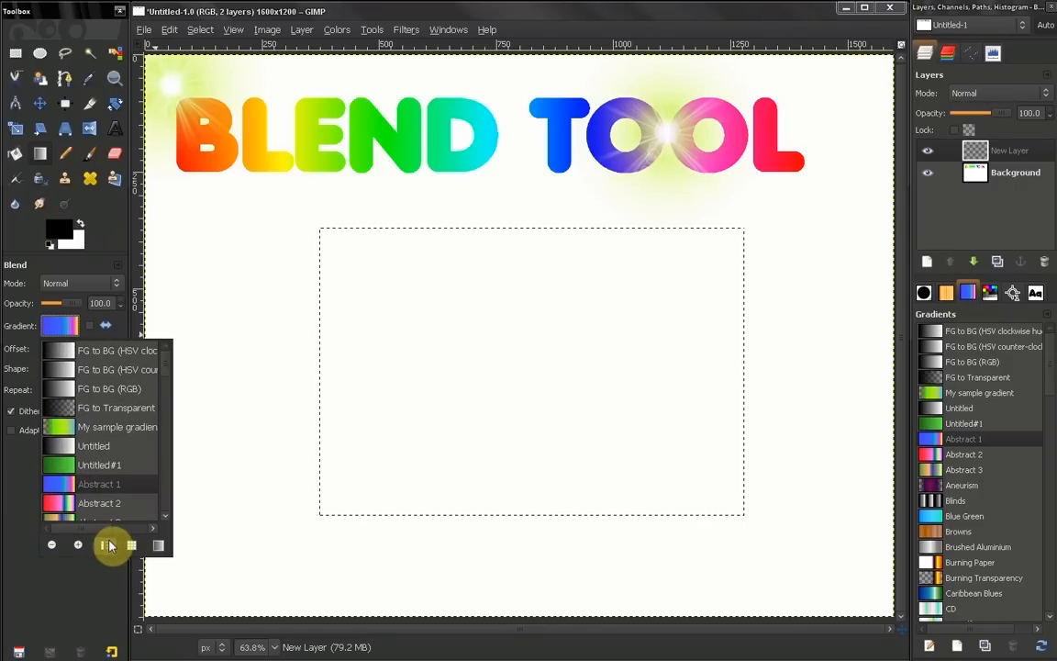
pyautogui.click(131, 544)
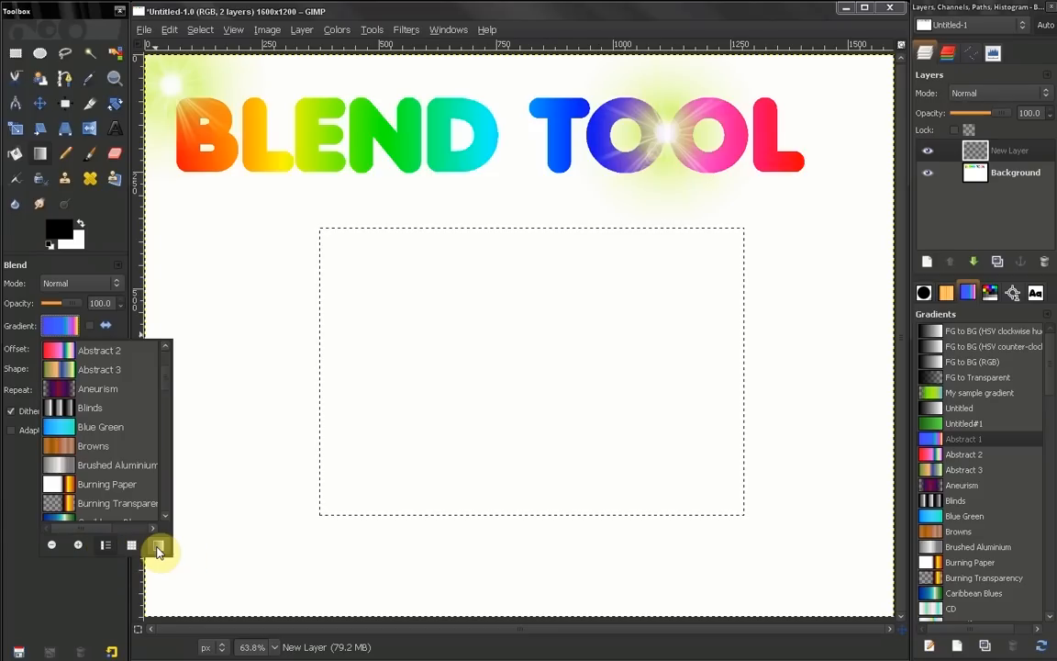
pyautogui.moveTo(158, 548)
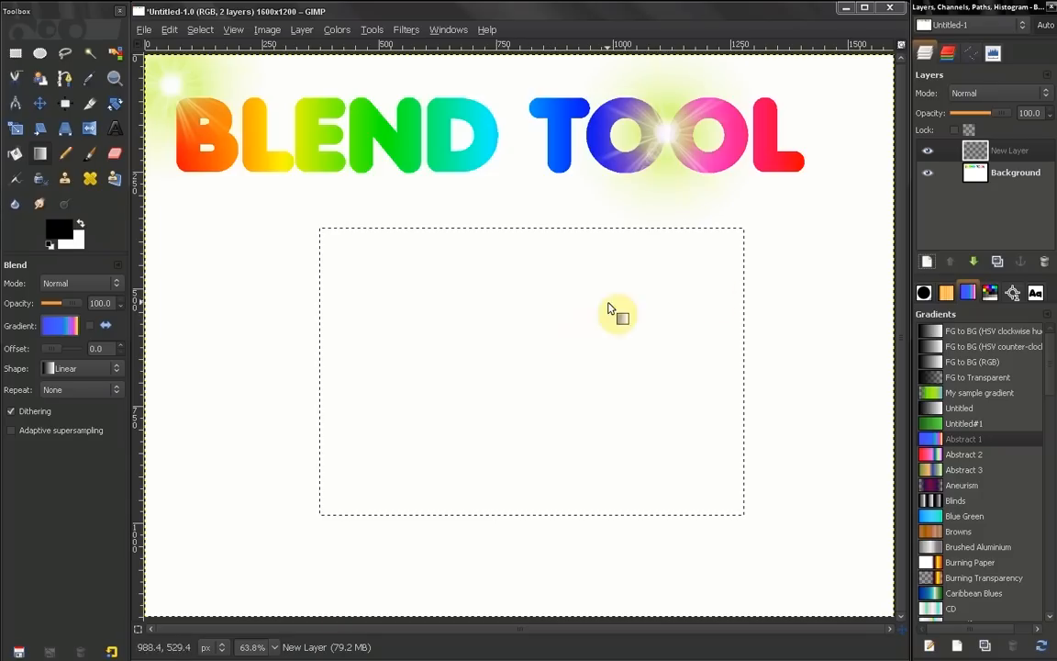
pyautogui.moveTo(970, 293)
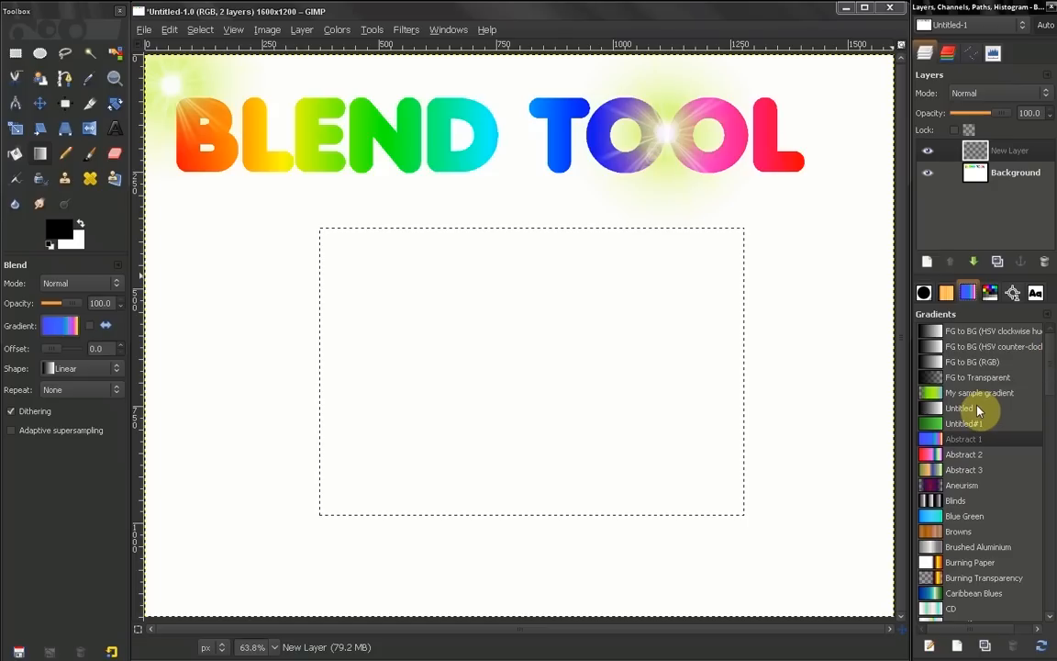
pyautogui.moveTo(980, 392)
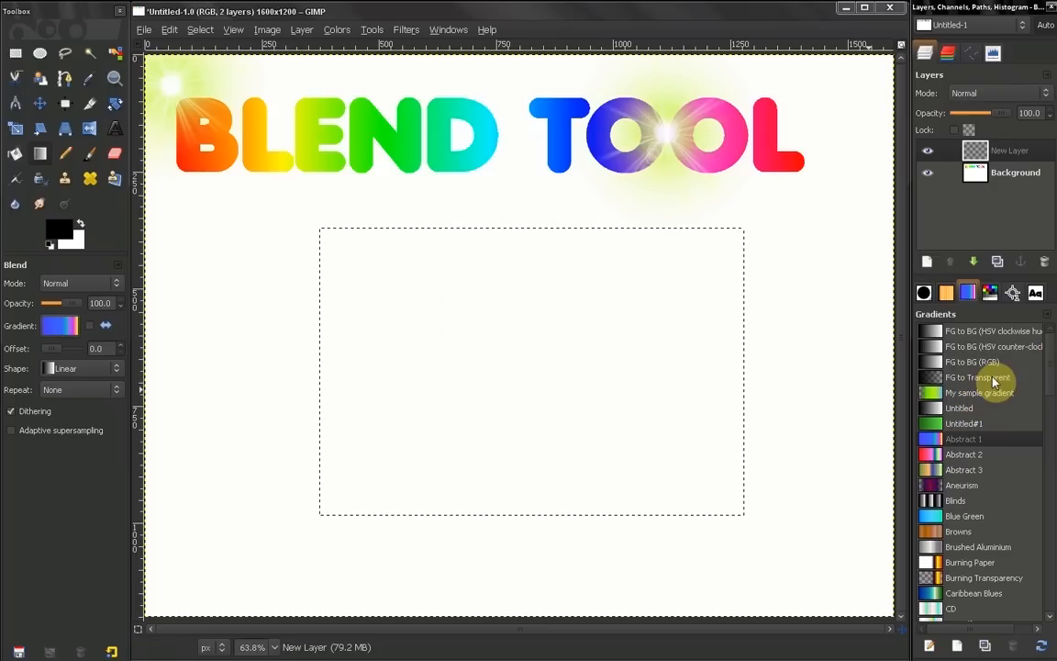
# Cycle through Untitled, FG to Transparent, Abstract 1, FG to BG (RGB), HSV counter-clockwise, and Abstract 2 gradients
pyautogui.click(963, 407)
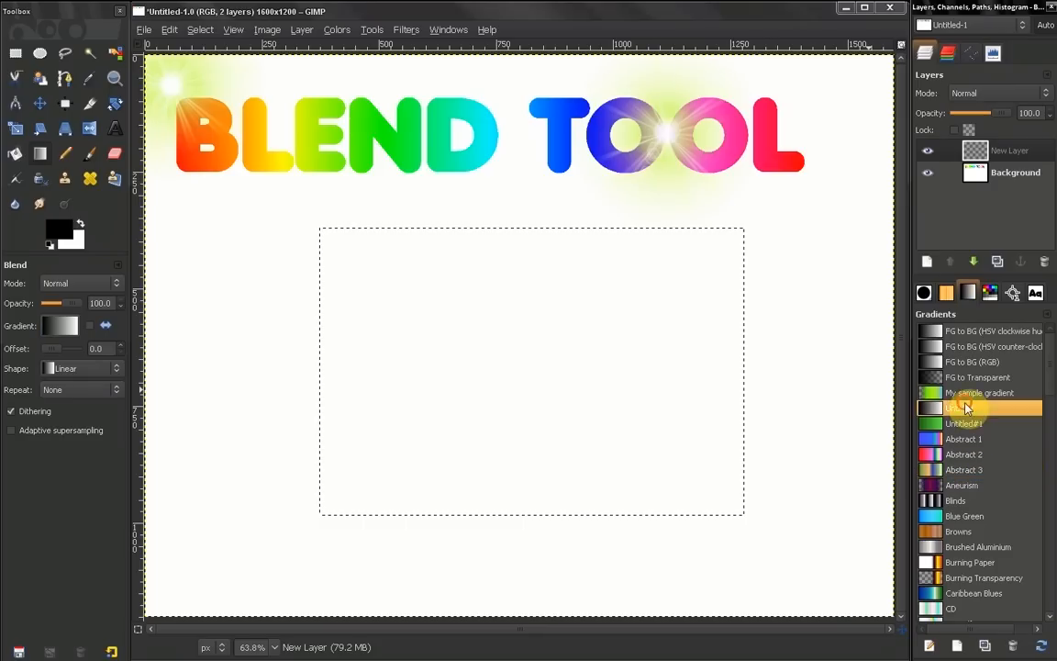
pyautogui.click(978, 377)
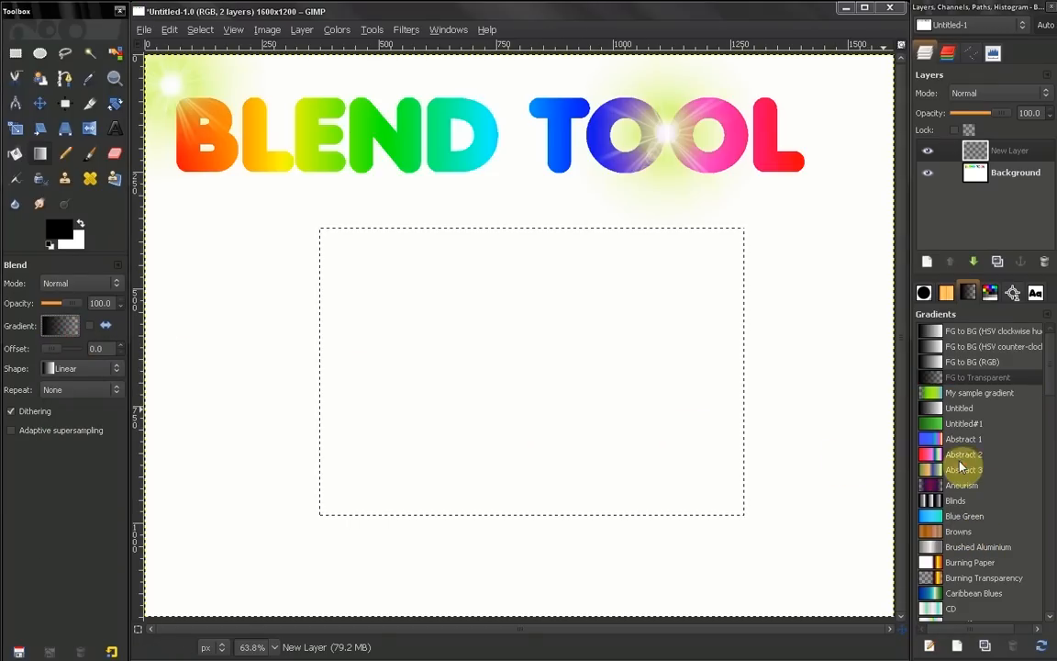
pyautogui.click(963, 439)
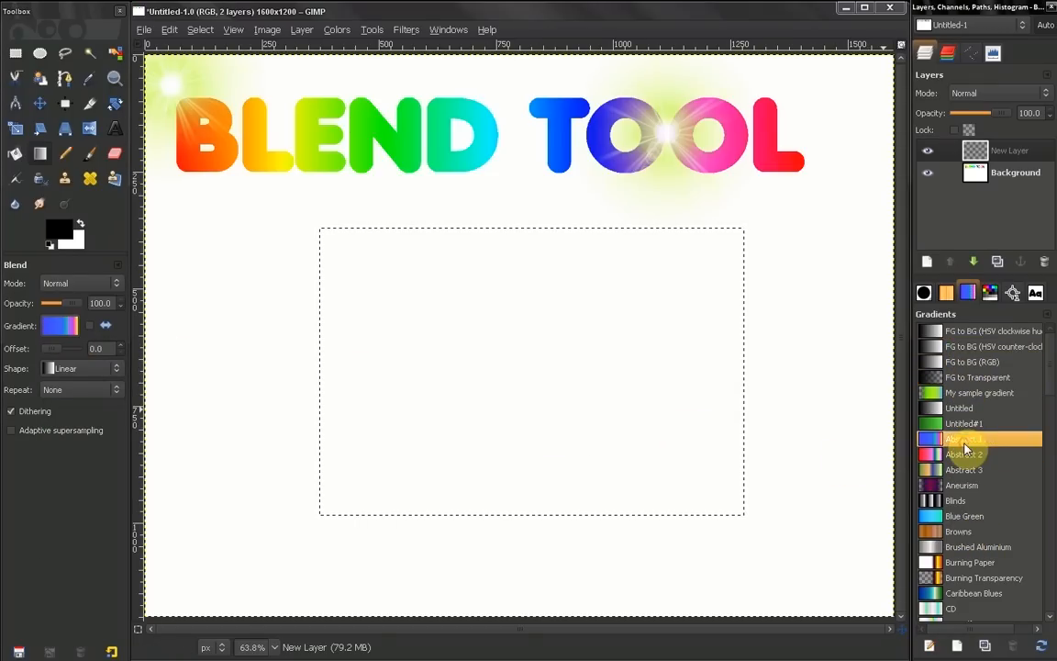
pyautogui.click(973, 362)
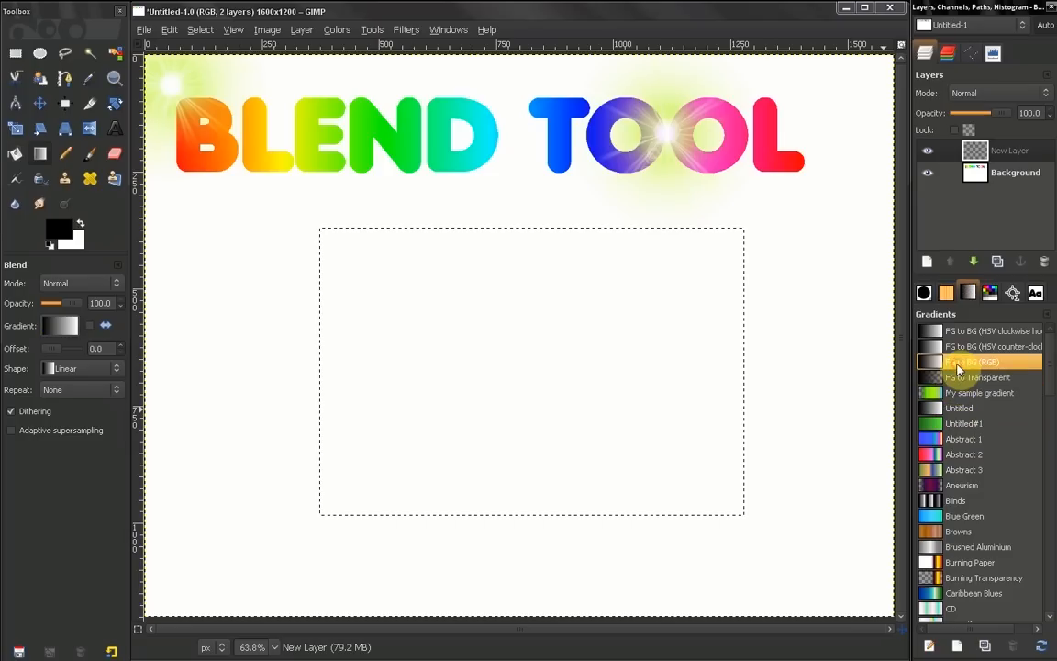
pyautogui.click(982, 346)
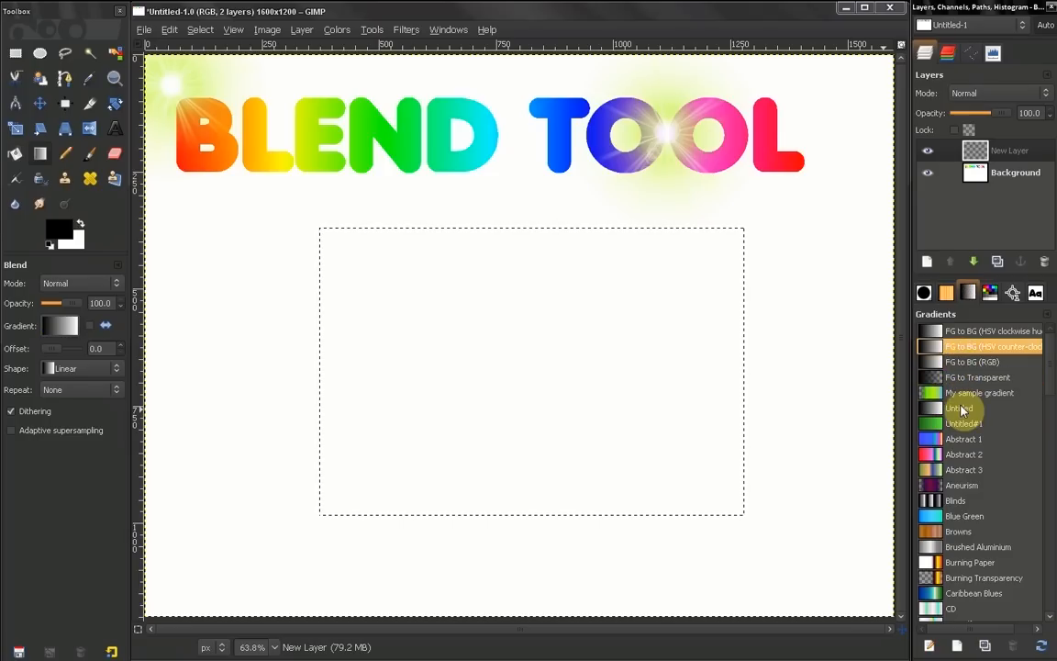
pyautogui.click(968, 454)
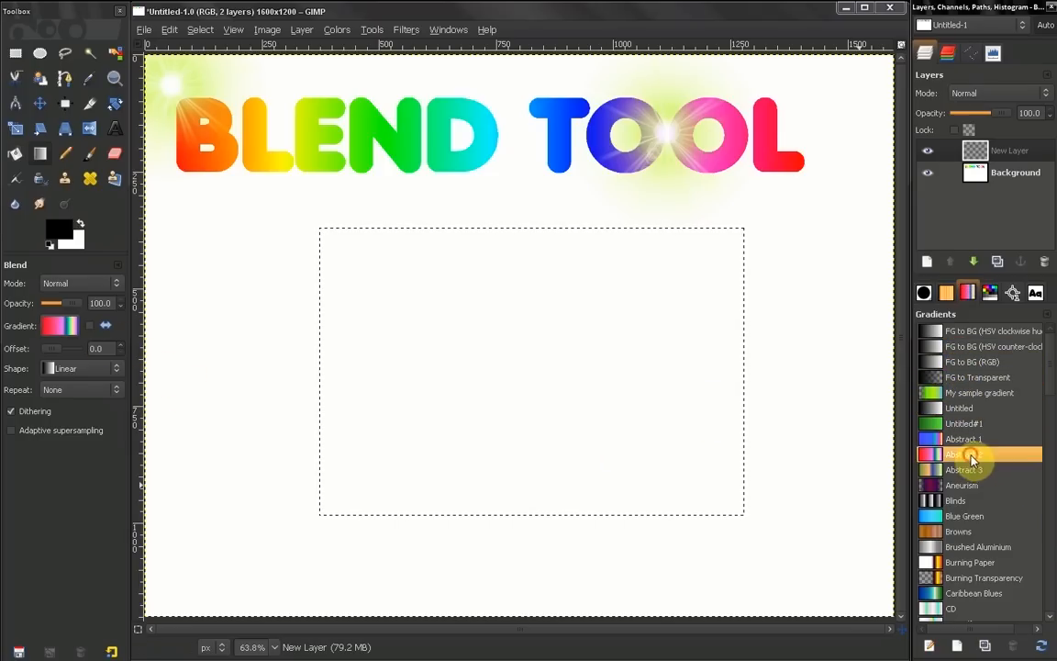
pyautogui.click(968, 454)
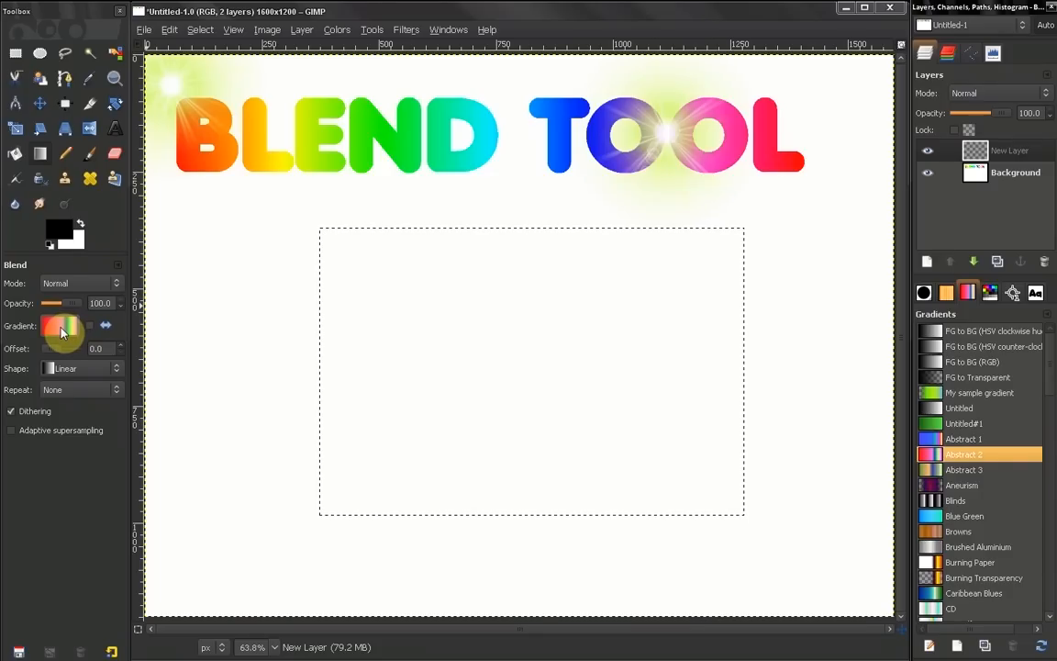
pyautogui.click(977, 346)
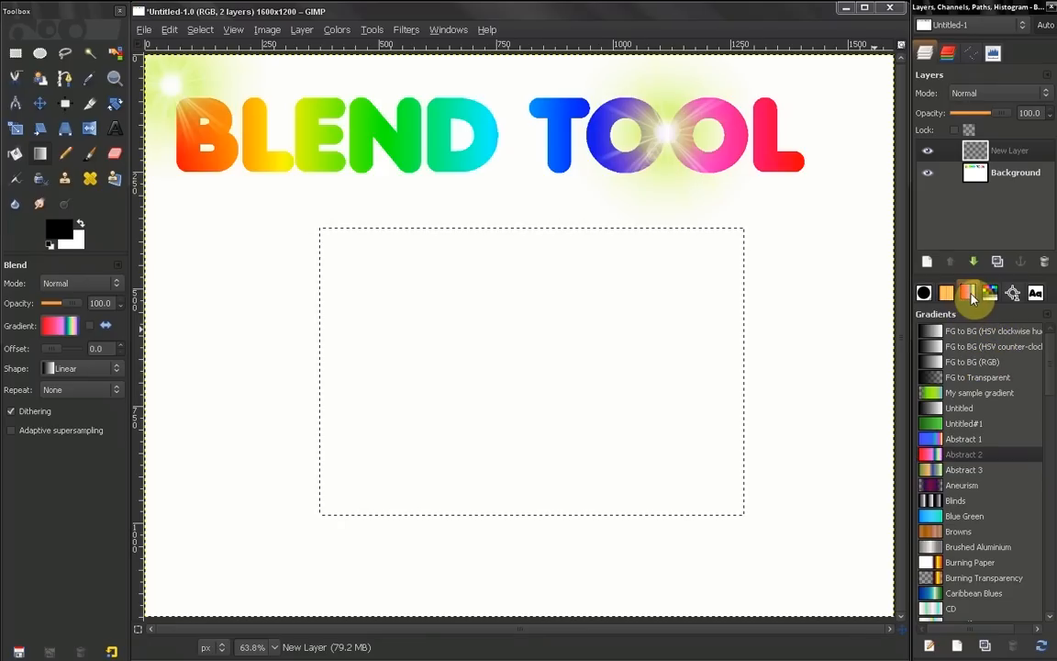
pyautogui.moveTo(968, 292)
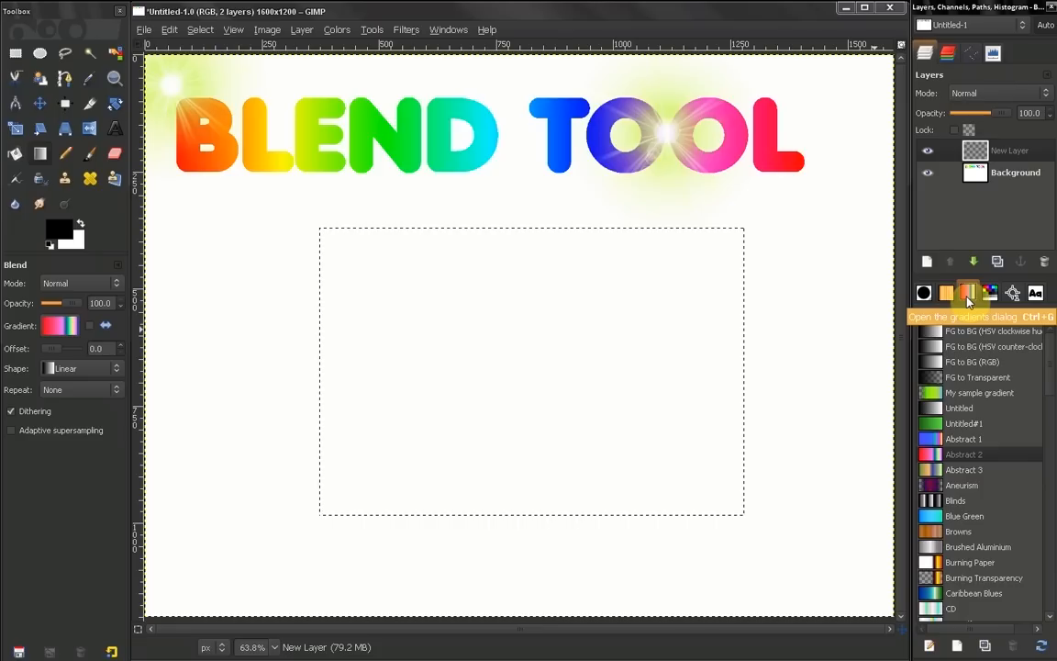
# Pick green as the foreground colour against the red background, then check the gradient preview
pyautogui.click(59, 326)
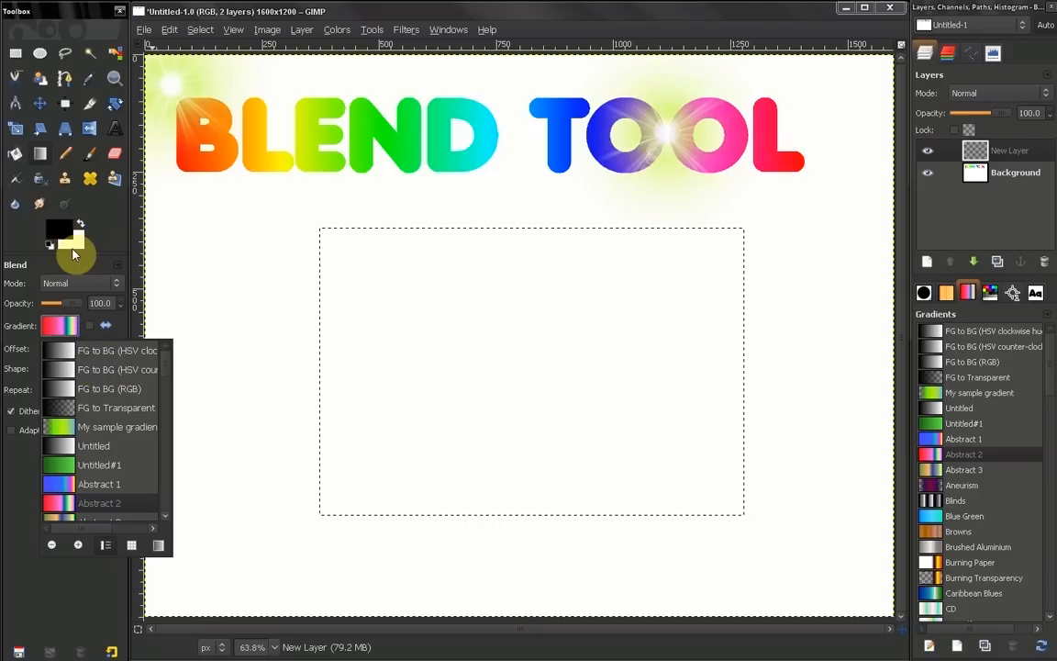
pyautogui.moveTo(58, 245)
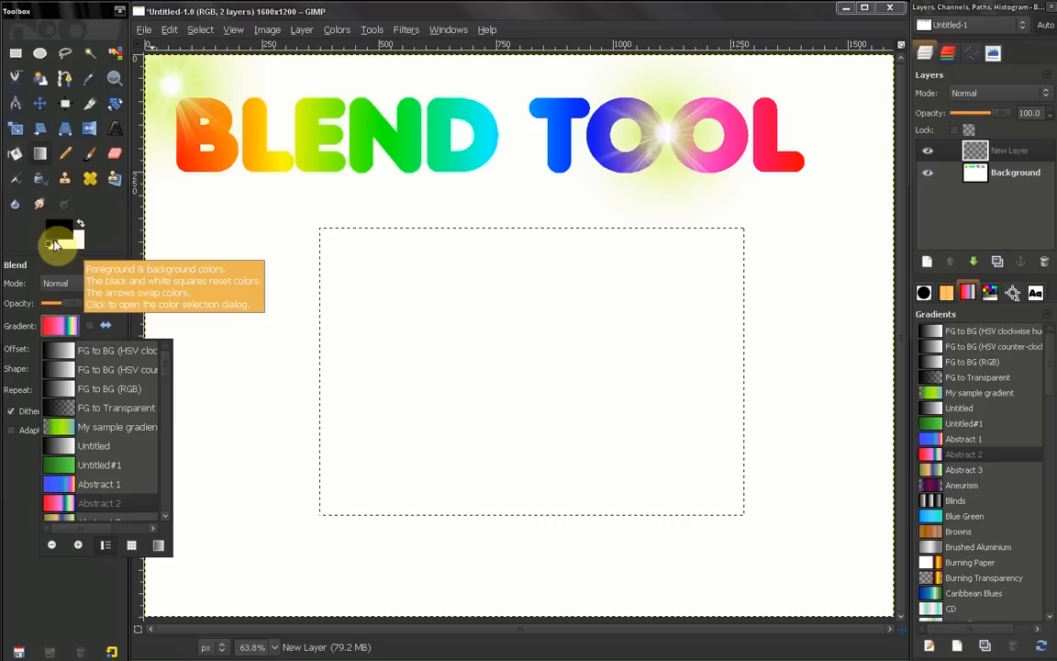
pyautogui.click(48, 243)
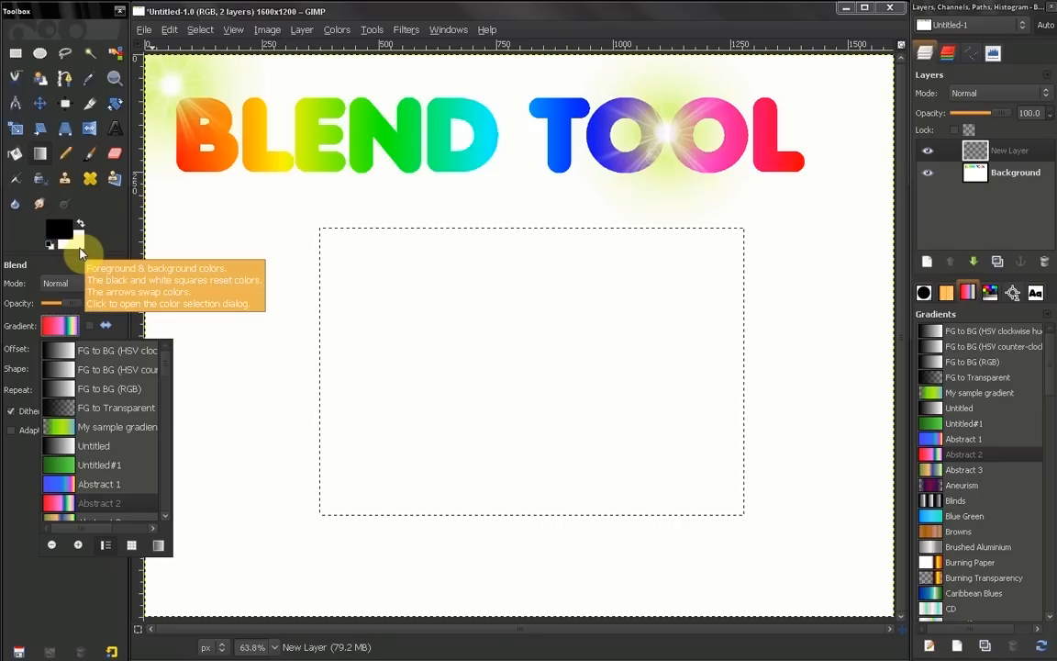
pyautogui.click(59, 229)
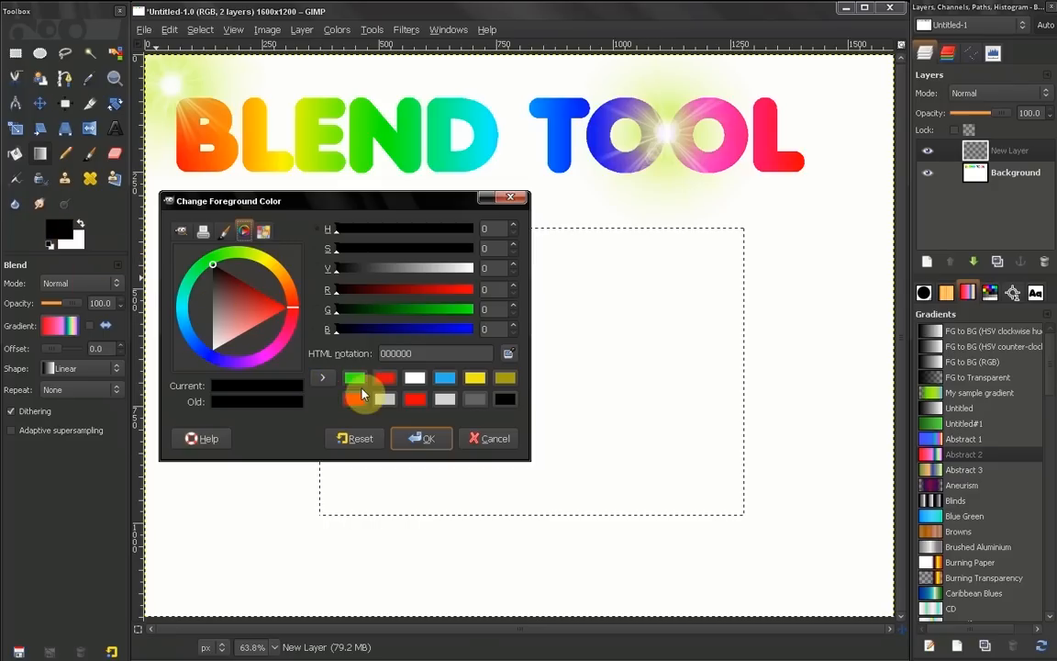
pyautogui.click(421, 438)
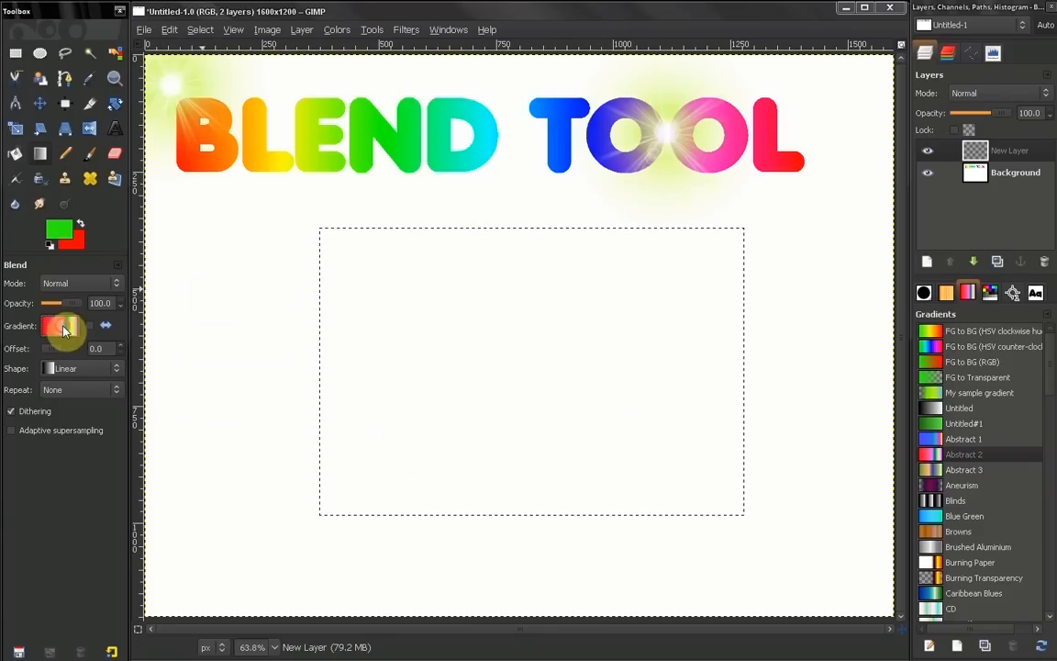
pyautogui.click(60, 326)
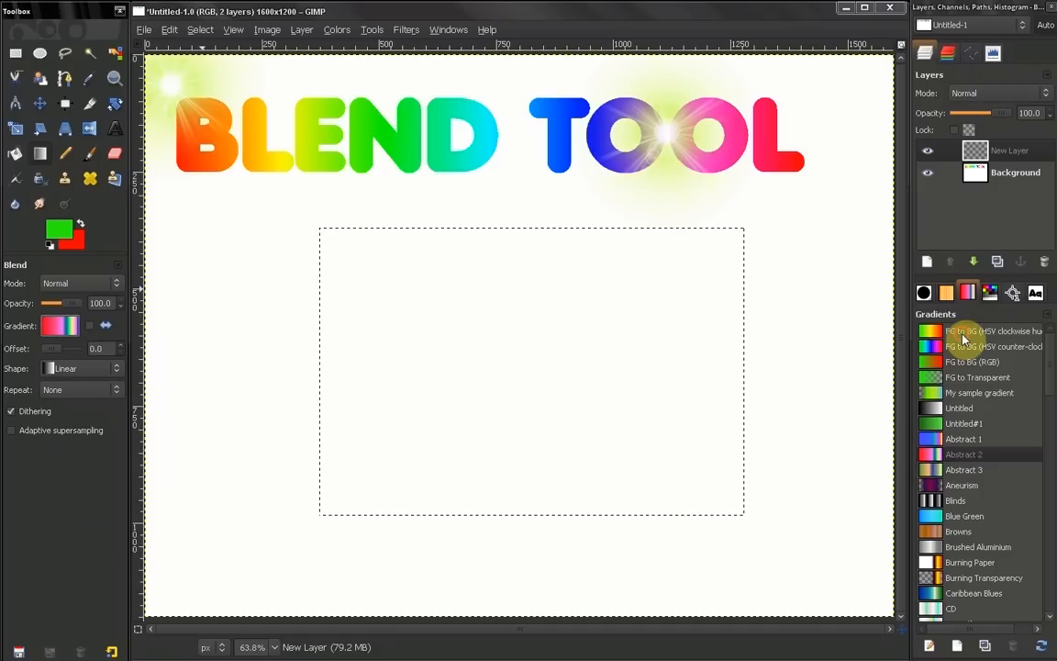
# Try FG to BG (HSV clockwise), settle on FG to Transparent, and pick a light blue foreground
pyautogui.click(977, 330)
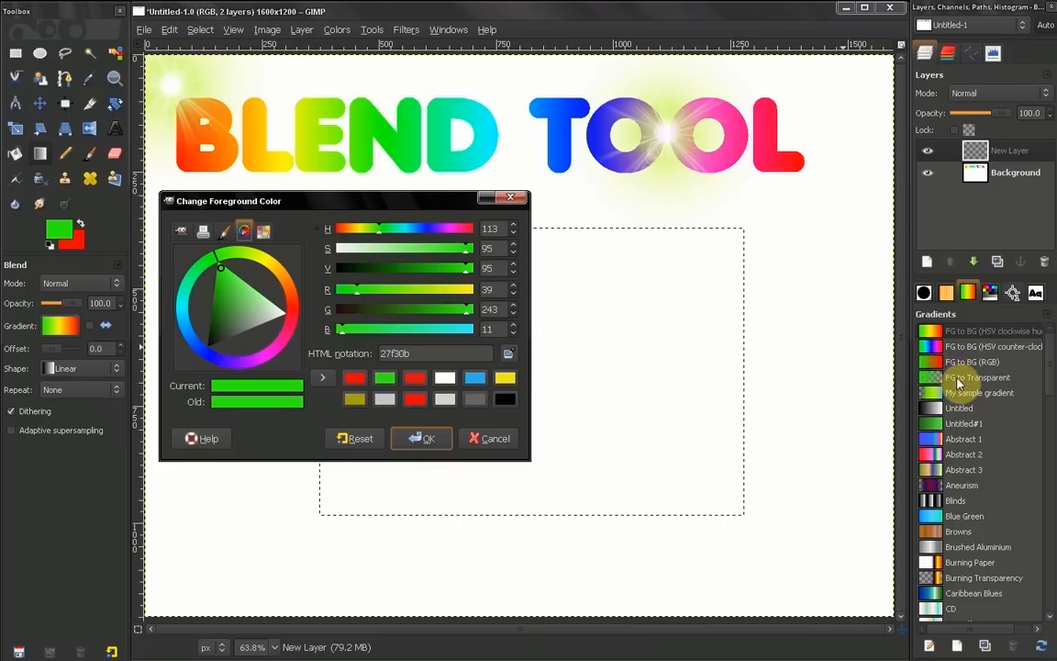
pyautogui.click(977, 377)
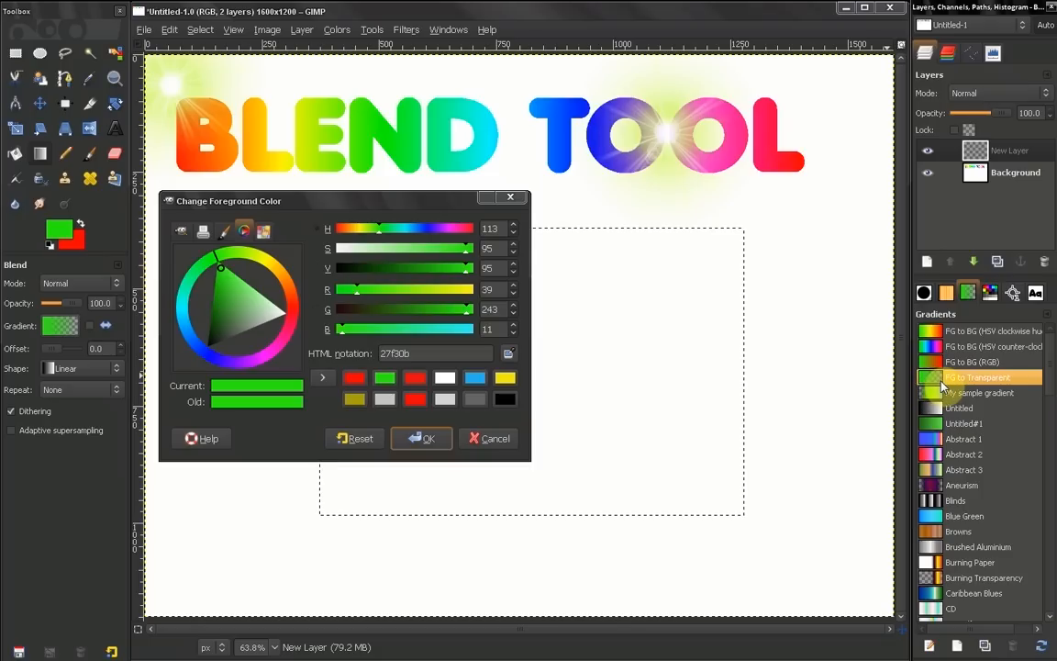
pyautogui.moveTo(940, 387)
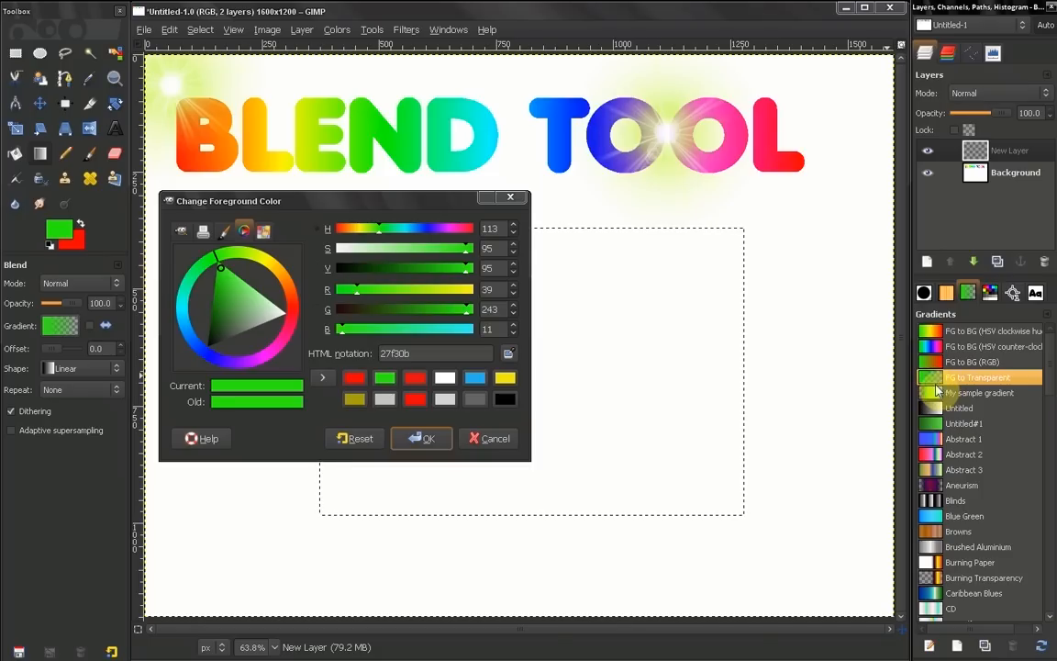
pyautogui.click(474, 377)
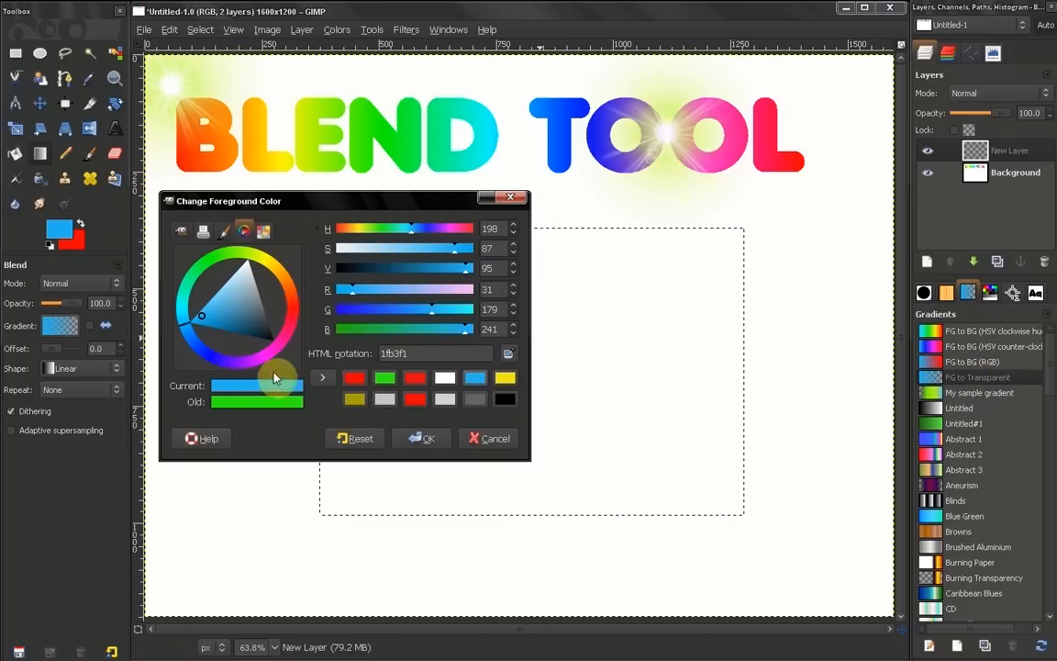
# Cycle the foreground through yellow, cyan, magenta and blue, ending on lime green
pyautogui.click(353, 378)
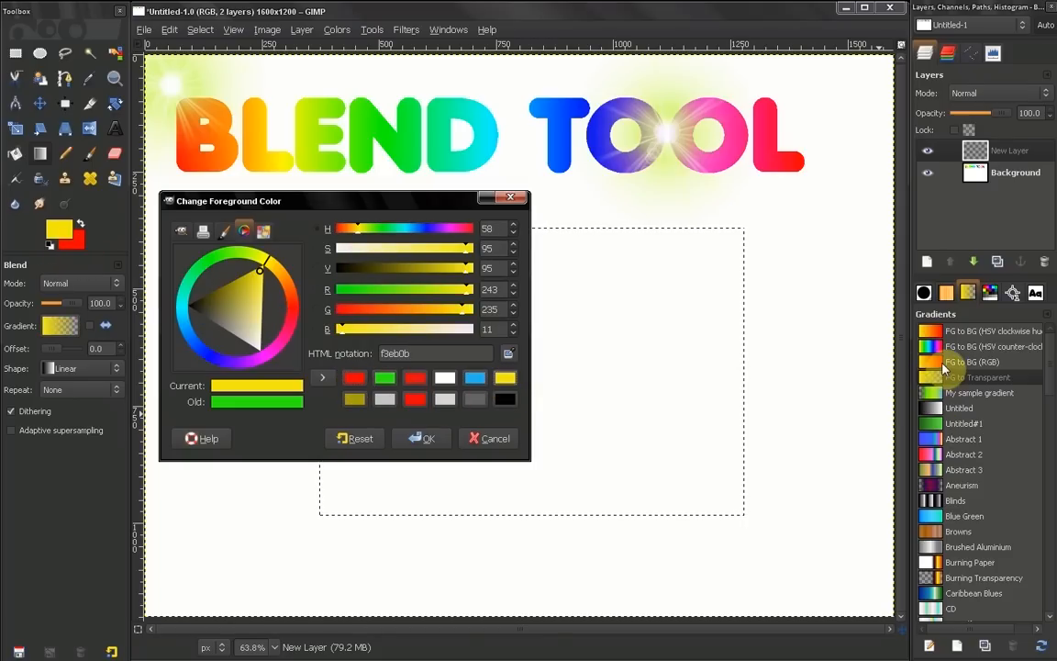
pyautogui.moveTo(961, 341)
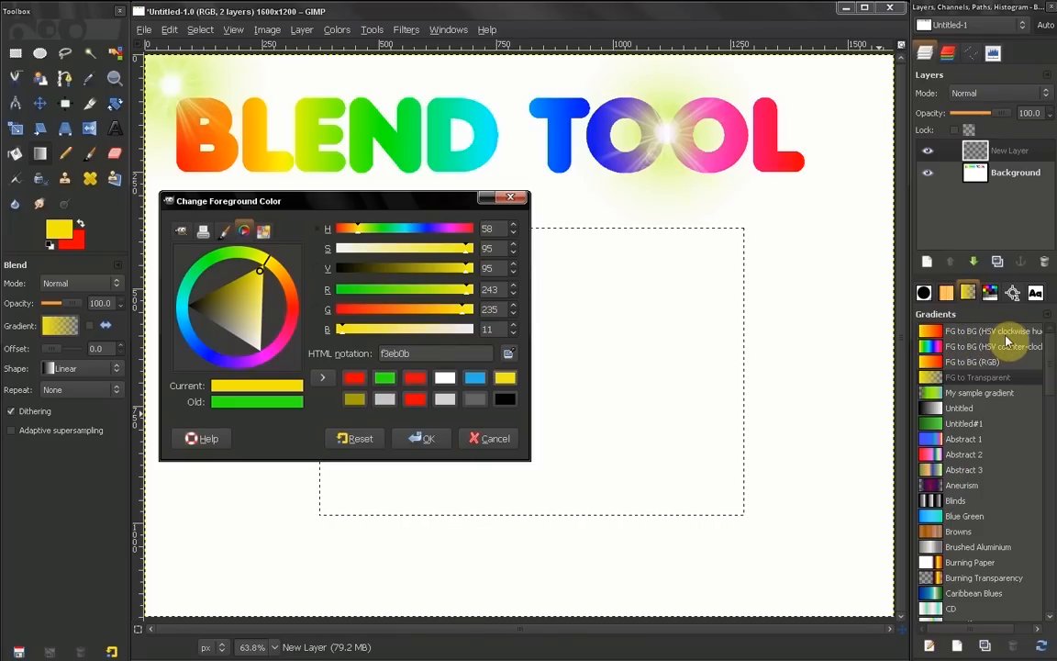
pyautogui.moveTo(1027, 335)
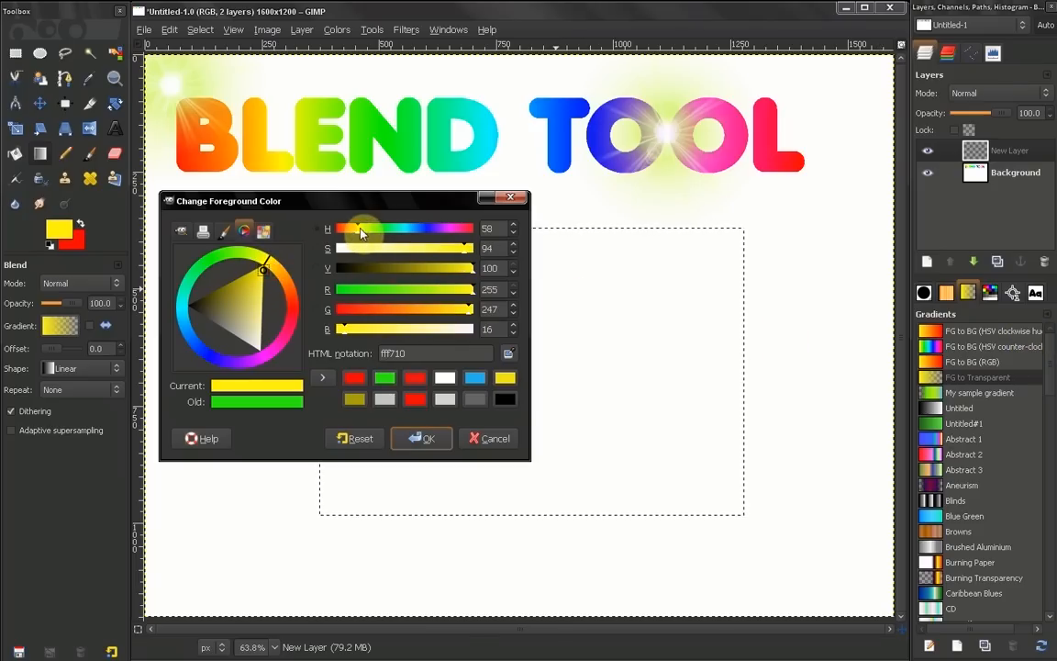
pyautogui.moveTo(363, 227); pyautogui.dragTo(413, 228)
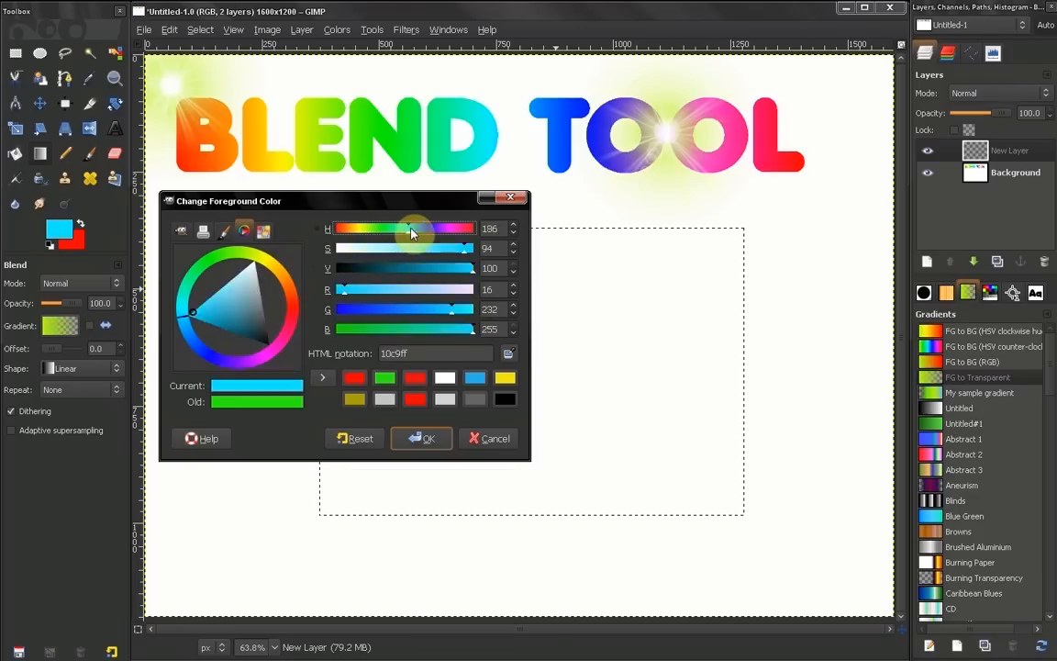
pyautogui.moveTo(413, 227); pyautogui.dragTo(452, 227)
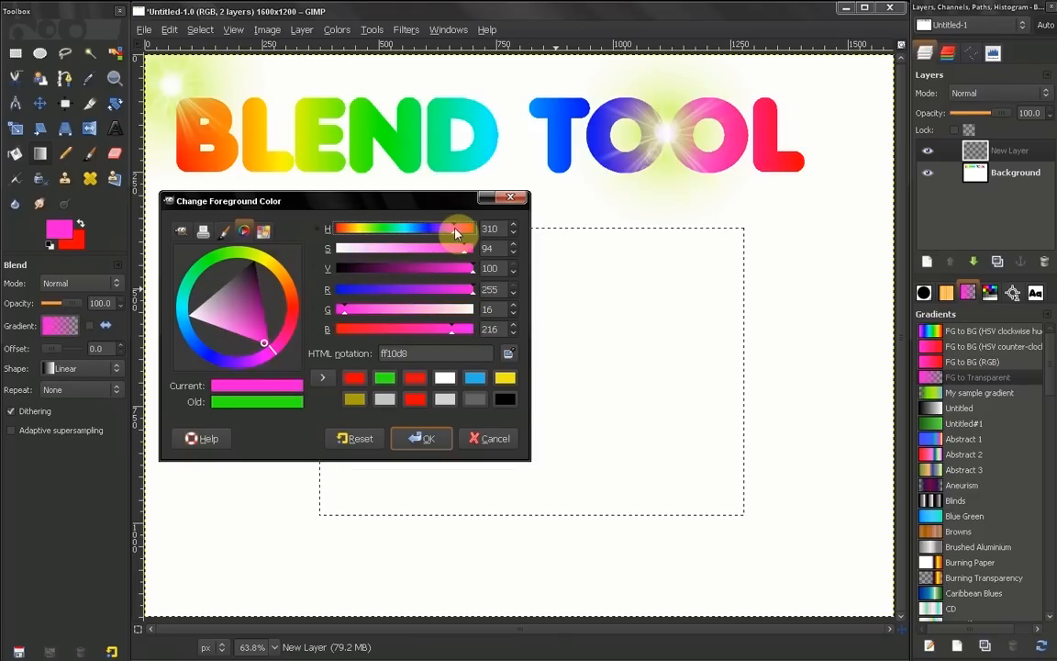
pyautogui.moveTo(454, 248); pyautogui.dragTo(466, 248)
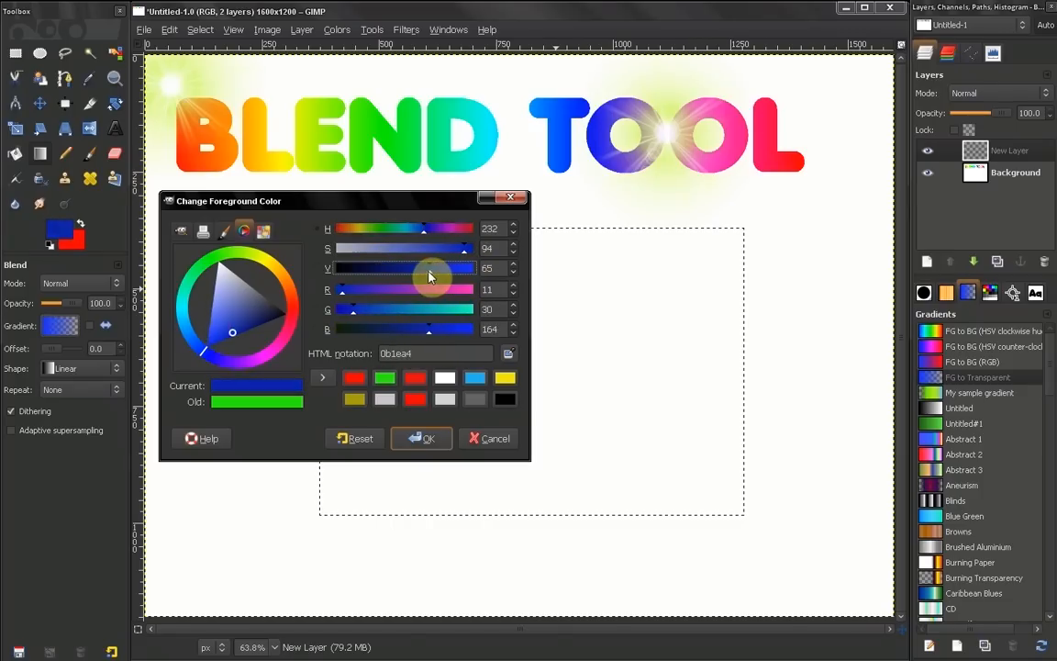
pyautogui.moveTo(430, 267); pyautogui.dragTo(464, 268)
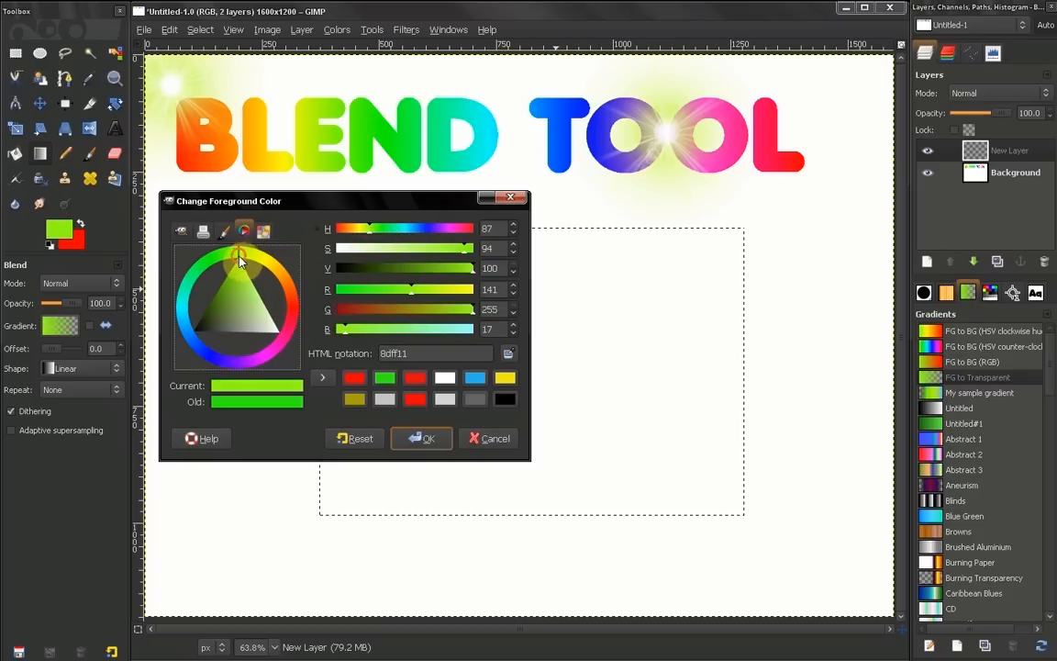
# Fine-tune the green hue, briefly try orange-red, then return to bright green 70ff00
pyautogui.click(239, 257)
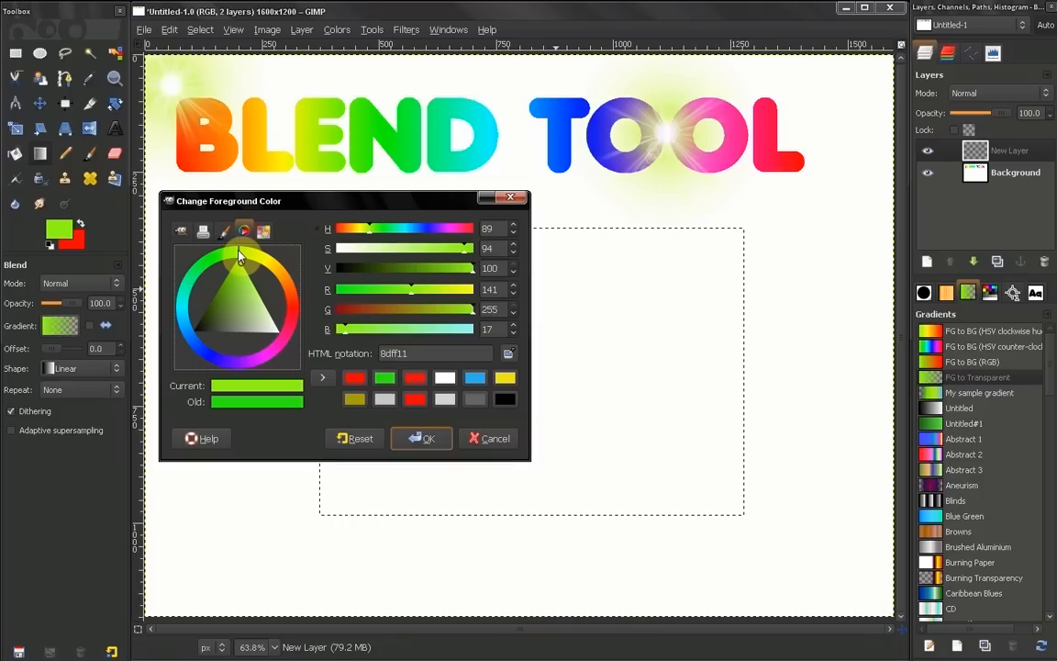
pyautogui.click(236, 250)
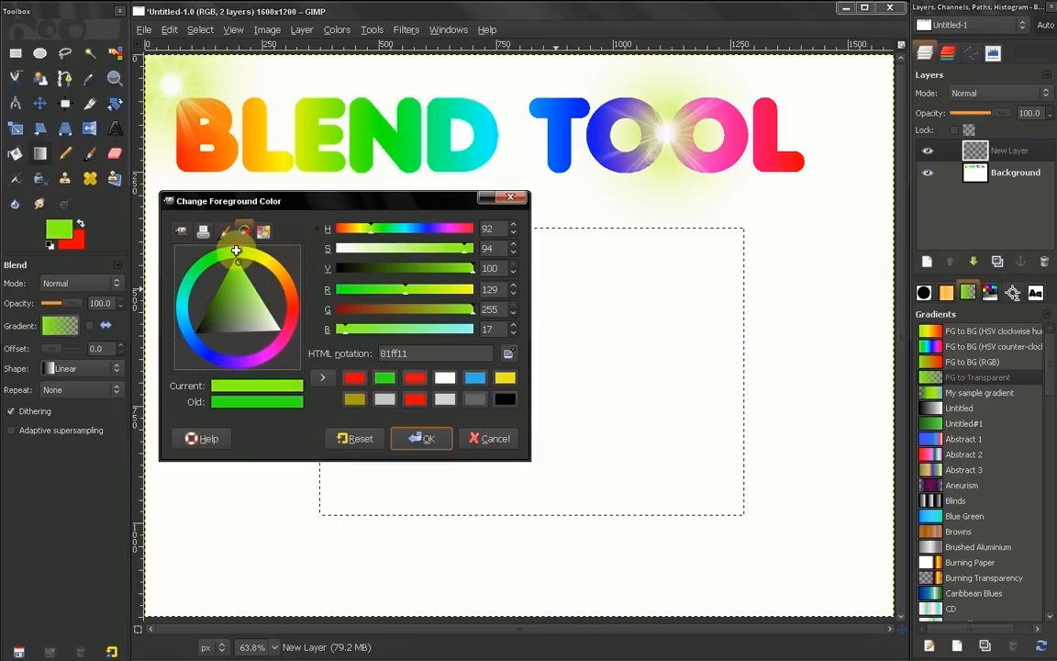
pyautogui.click(237, 255)
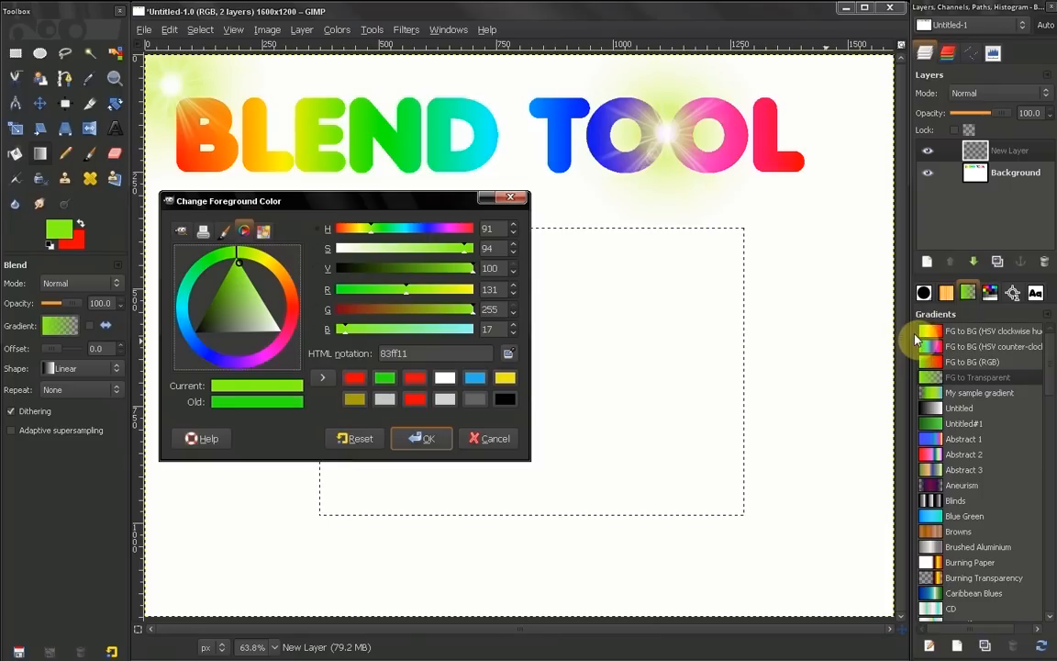
pyautogui.moveTo(656, 310)
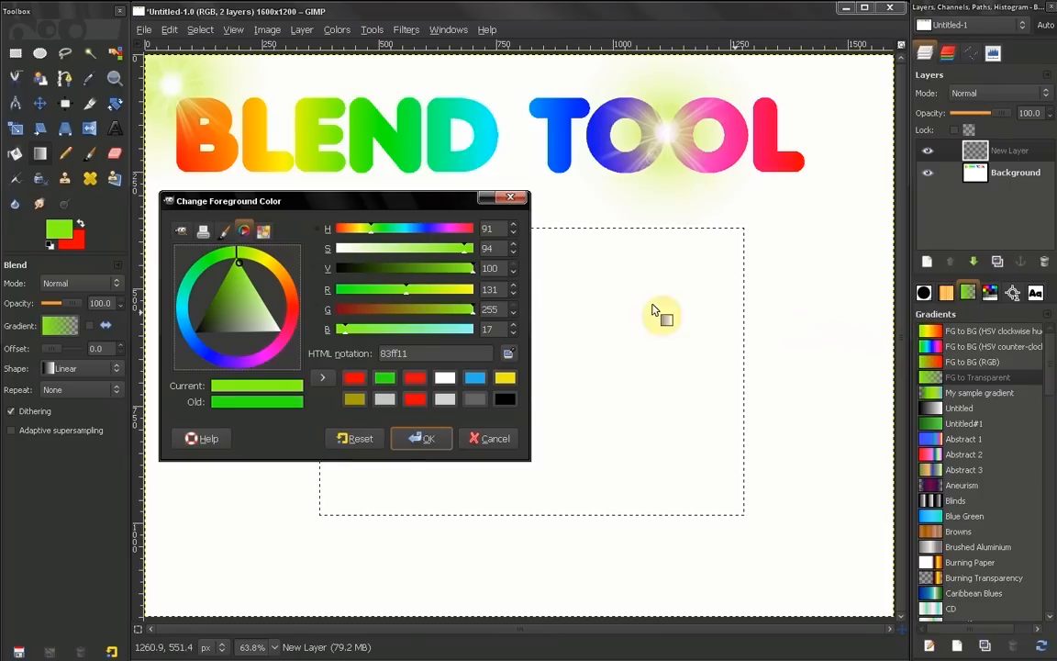
pyautogui.click(241, 257)
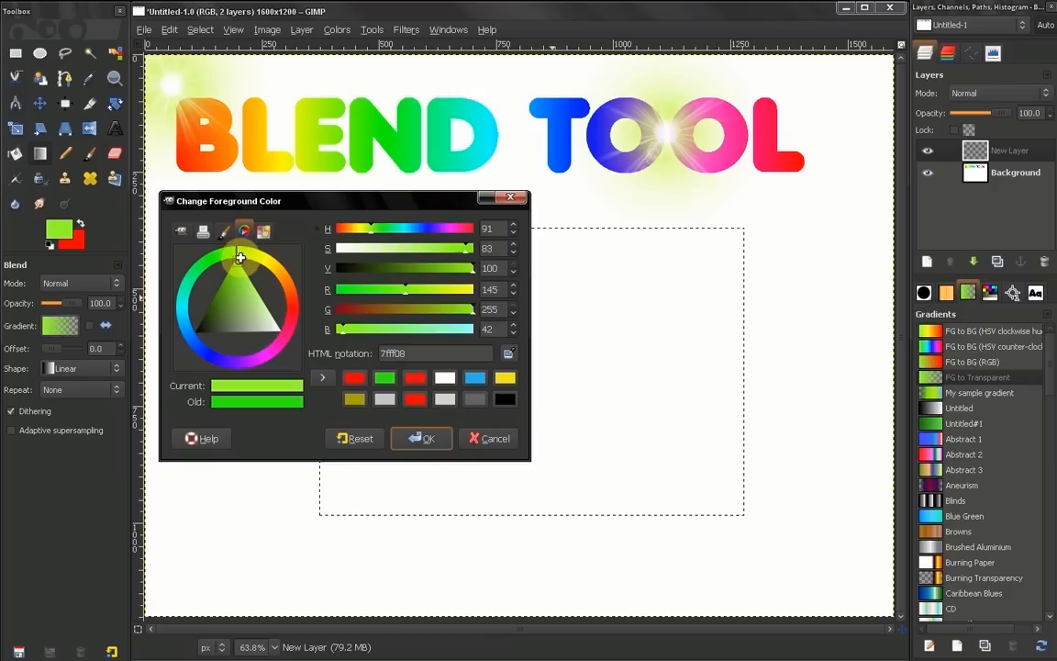
pyautogui.click(304, 296)
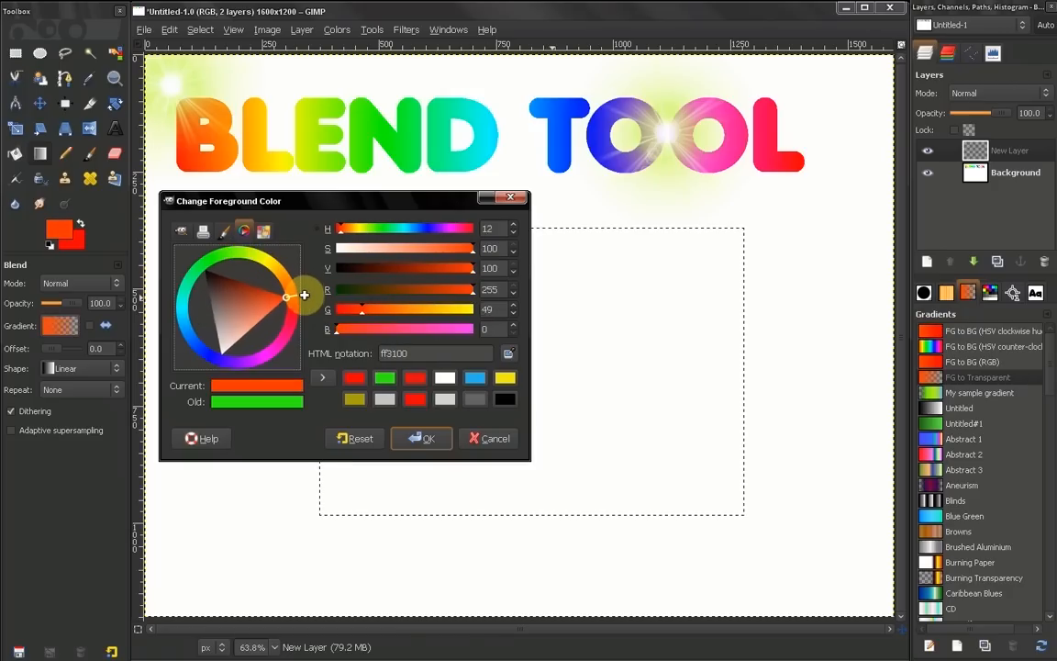
pyautogui.moveTo(306, 295); pyautogui.dragTo(302, 304)
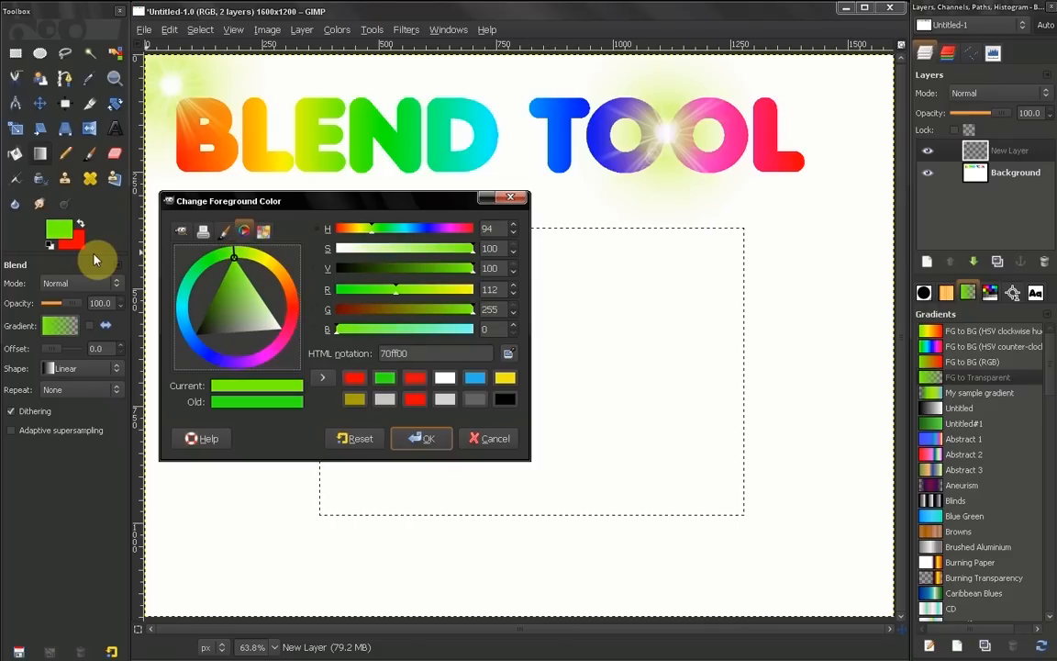
pyautogui.moveTo(237, 264)
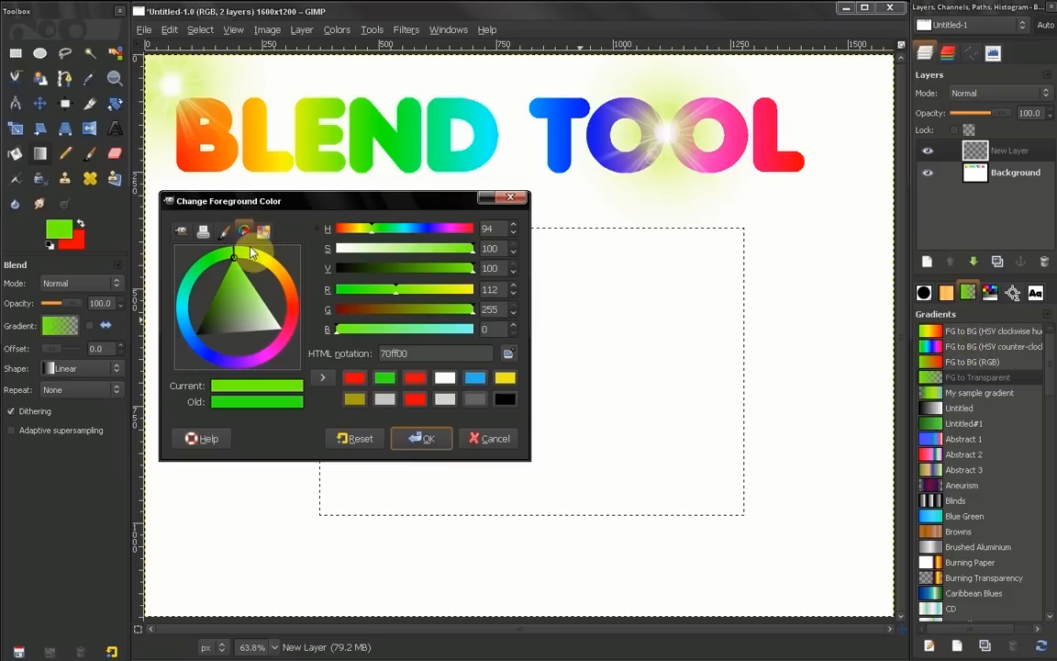
# Shift the foreground to yellow-green bbff00 on the colour wheel and confirm the dialog
pyautogui.click(237, 261)
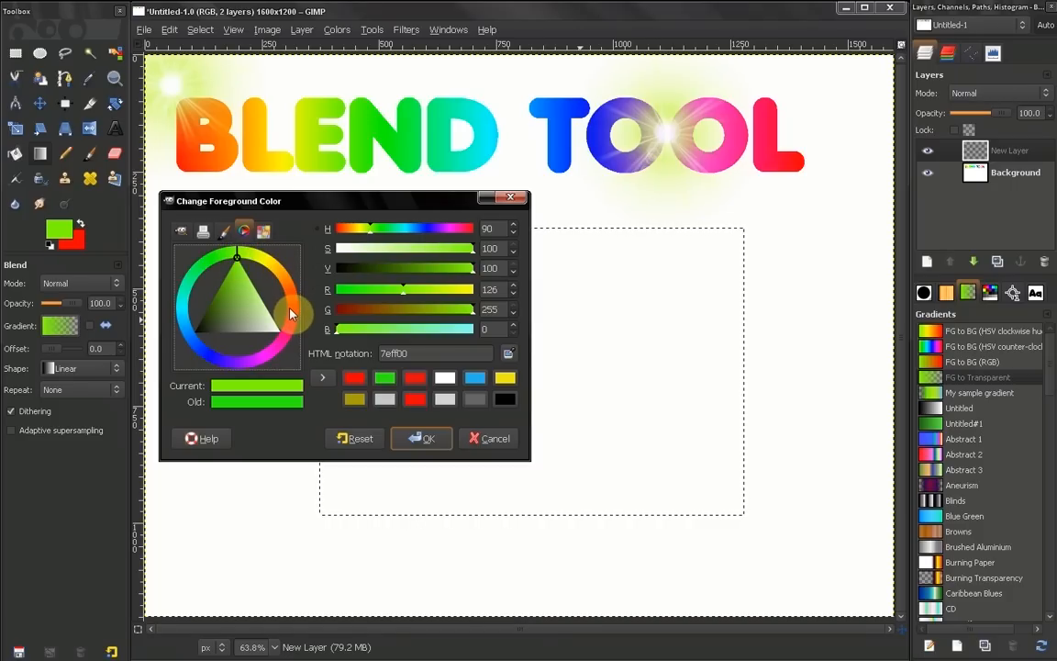
pyautogui.moveTo(237, 262)
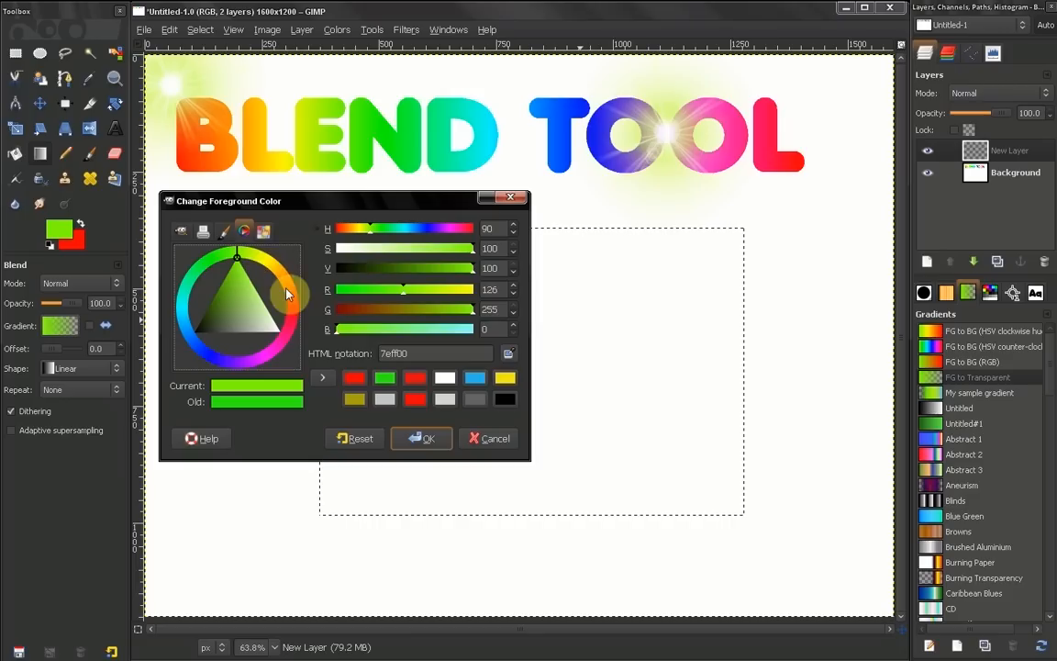
pyautogui.click(243, 254)
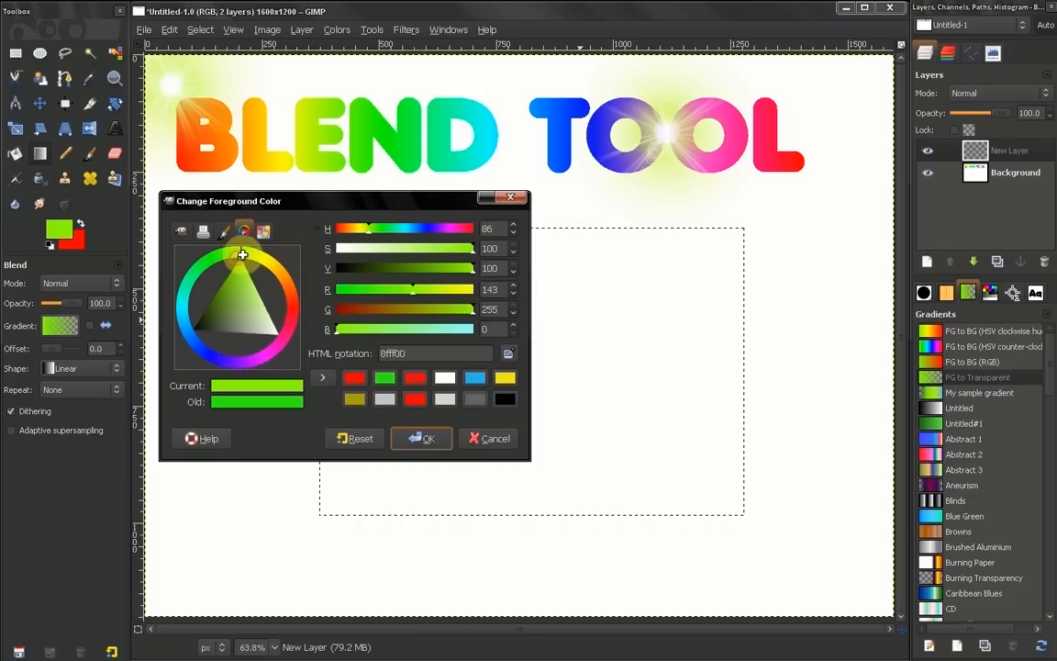
pyautogui.click(244, 251)
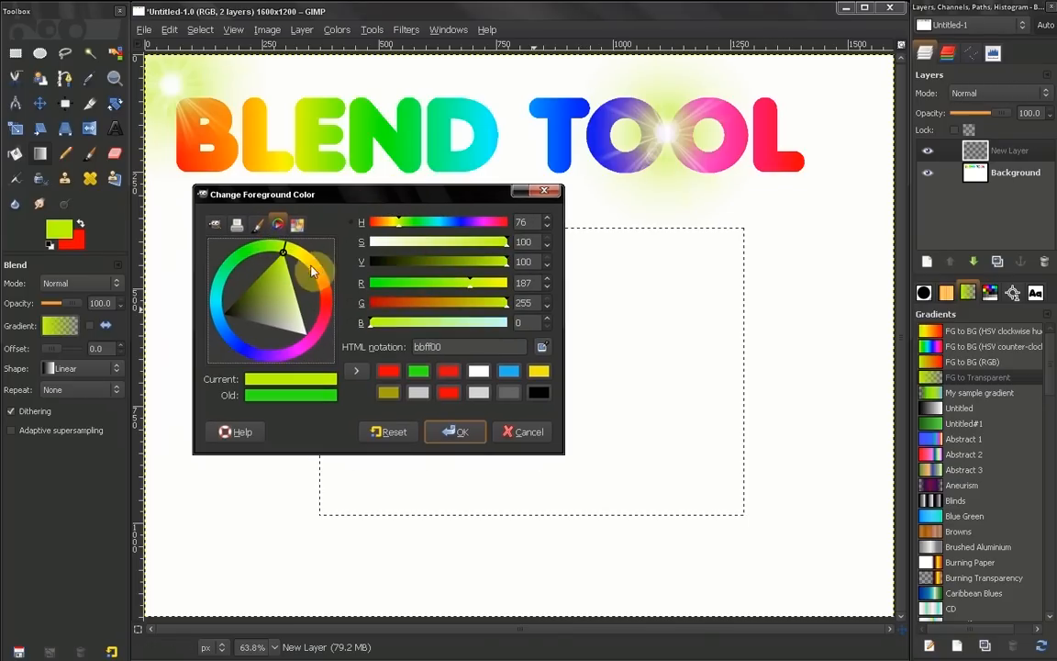
pyautogui.click(214, 224)
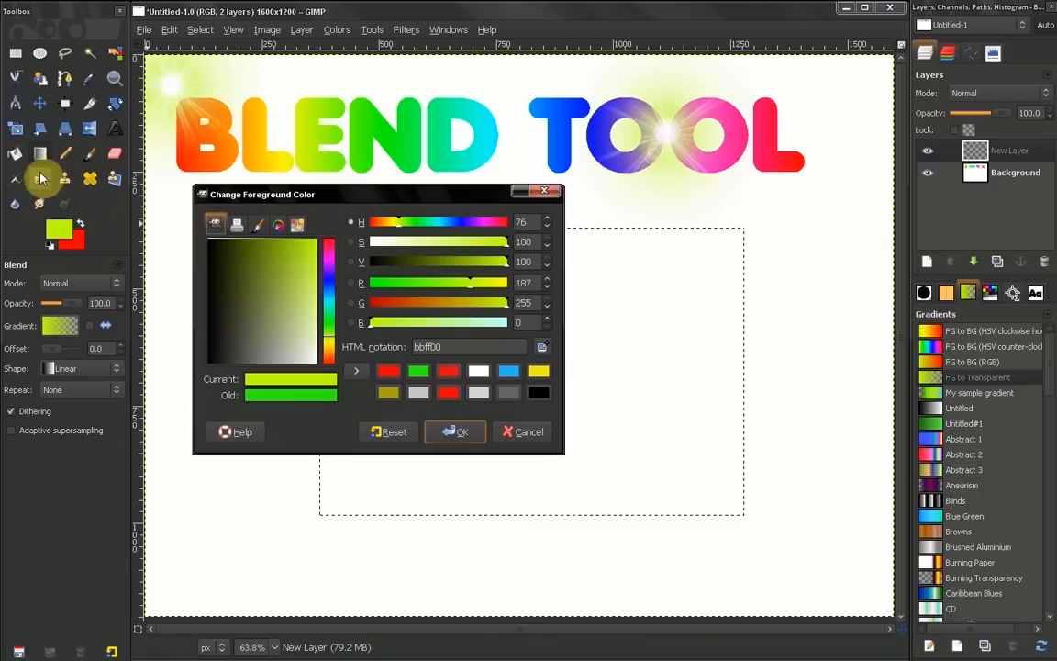
pyautogui.click(455, 431)
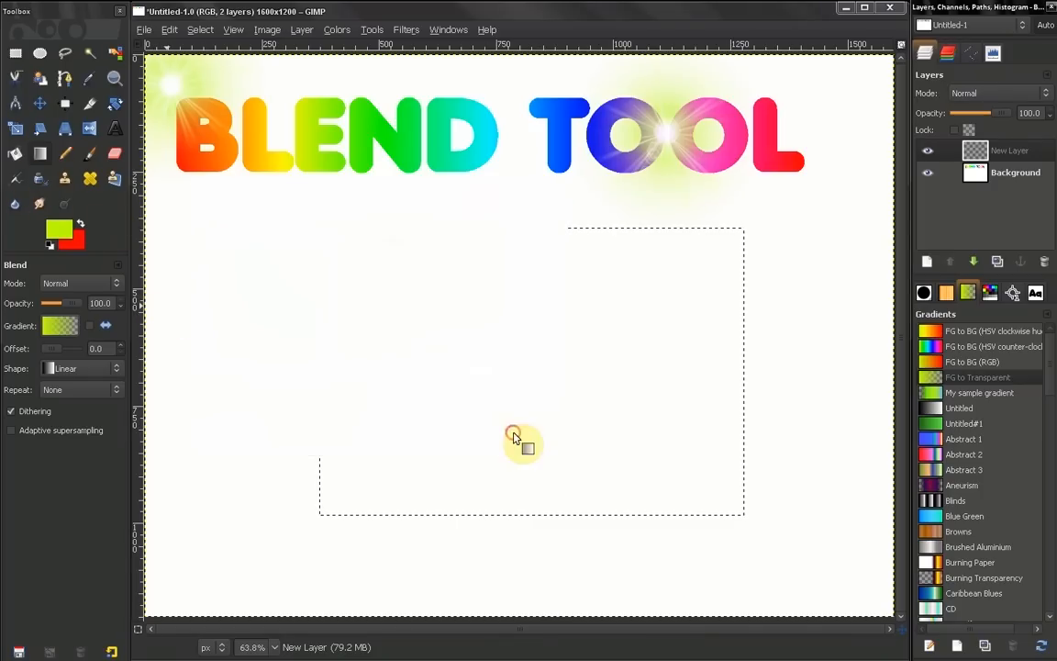